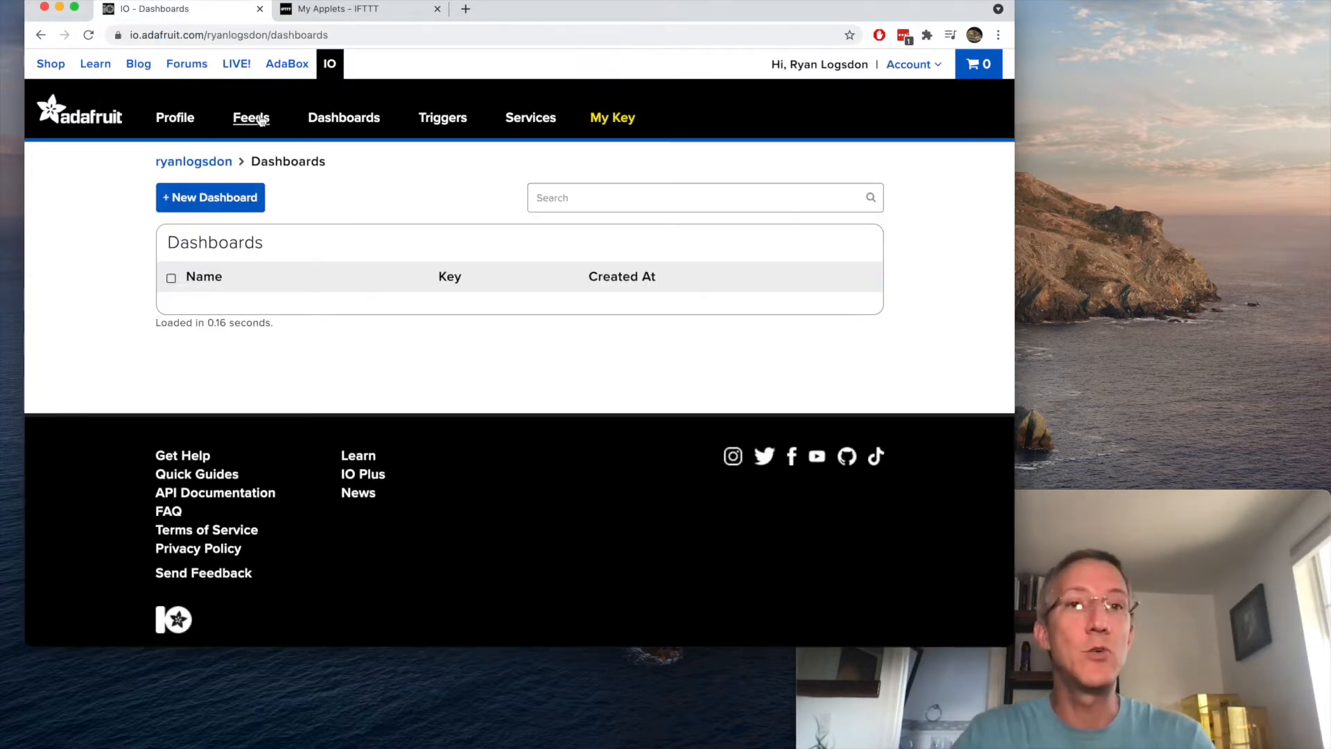
Create a new feed named ledlight from the Feeds page
{"action": "left_click", "coordinate": [251, 116]}
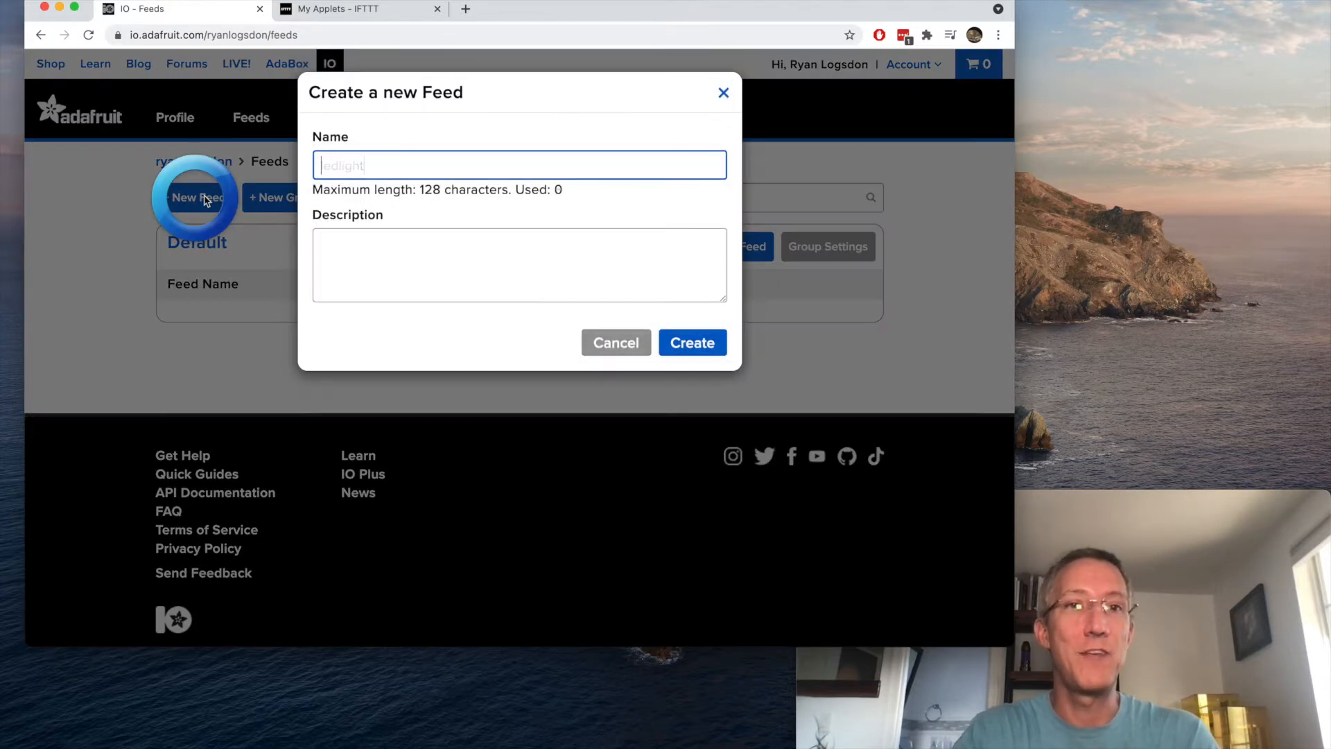
{"action": "type", "text": "ledlight"}
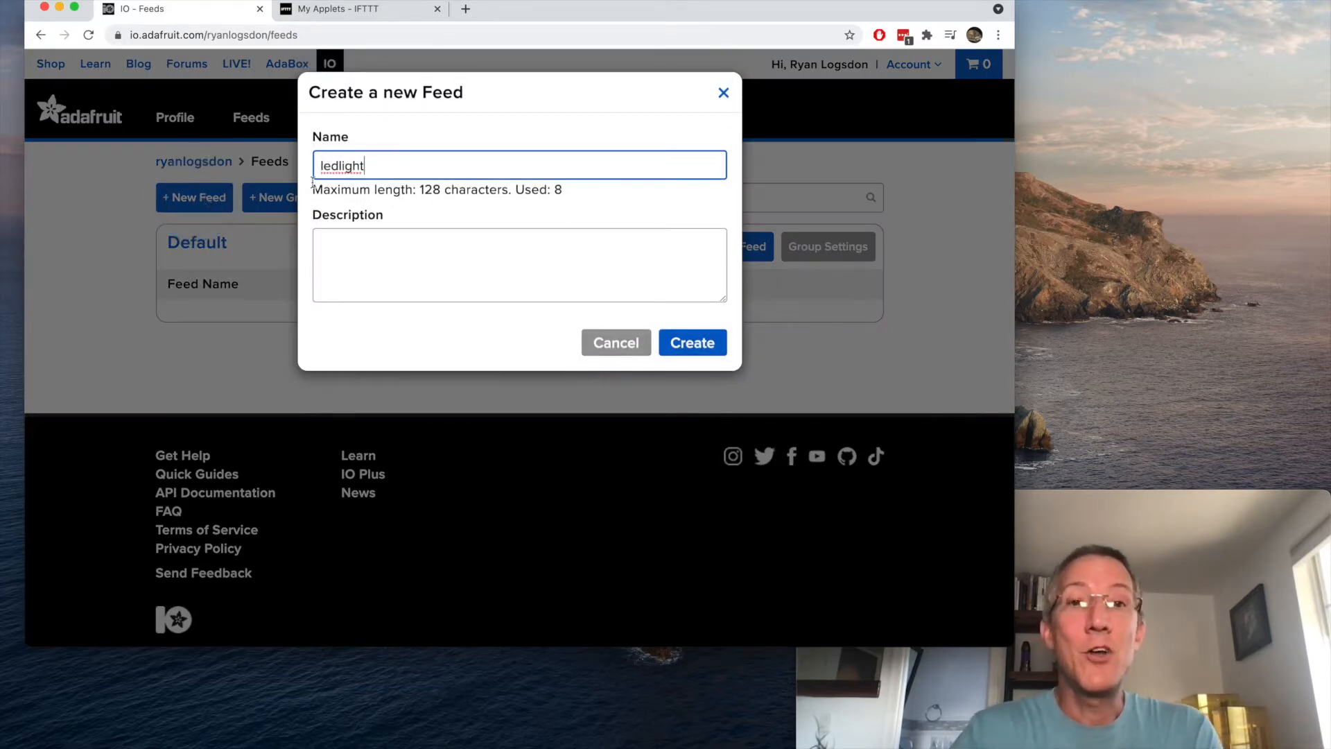
{"action": "left_click", "coordinate": [692, 343]}
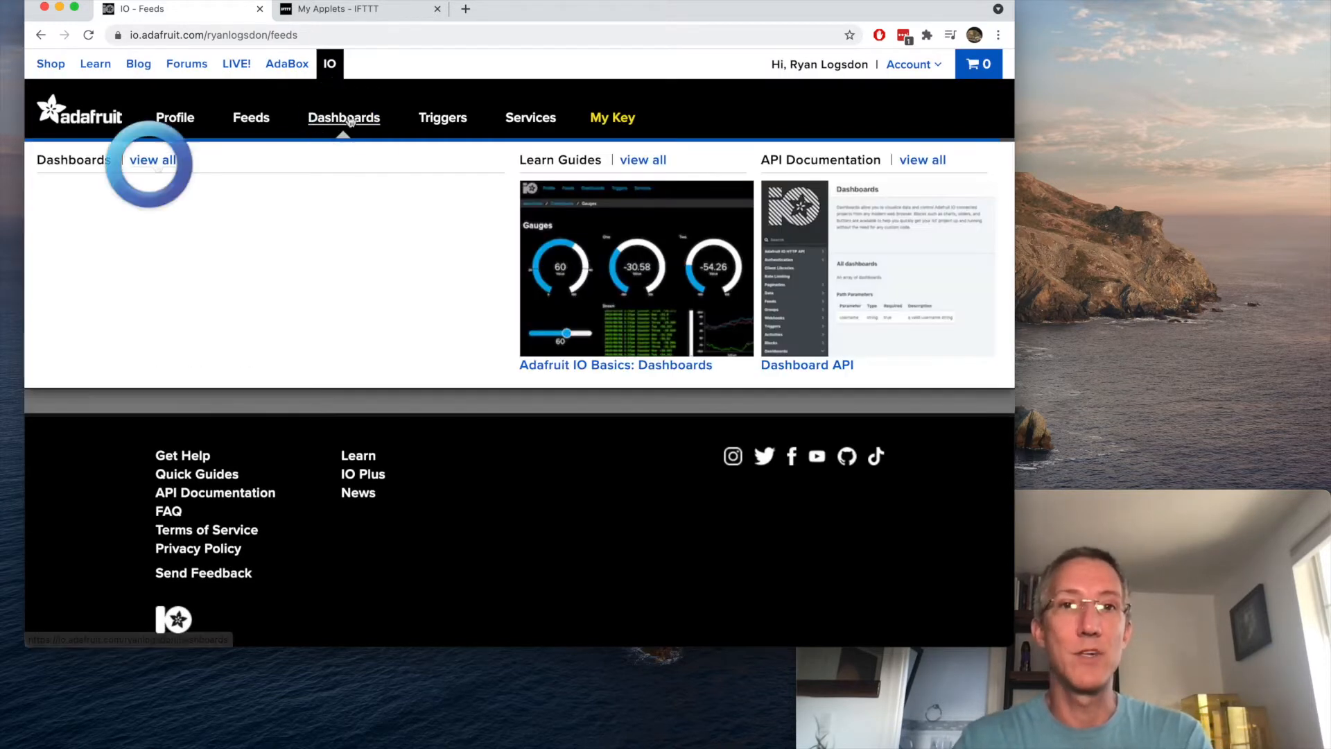
Create a new dashboard named 'led light dashboard' from the dashboards list
{"action": "left_click", "coordinate": [194, 198]}
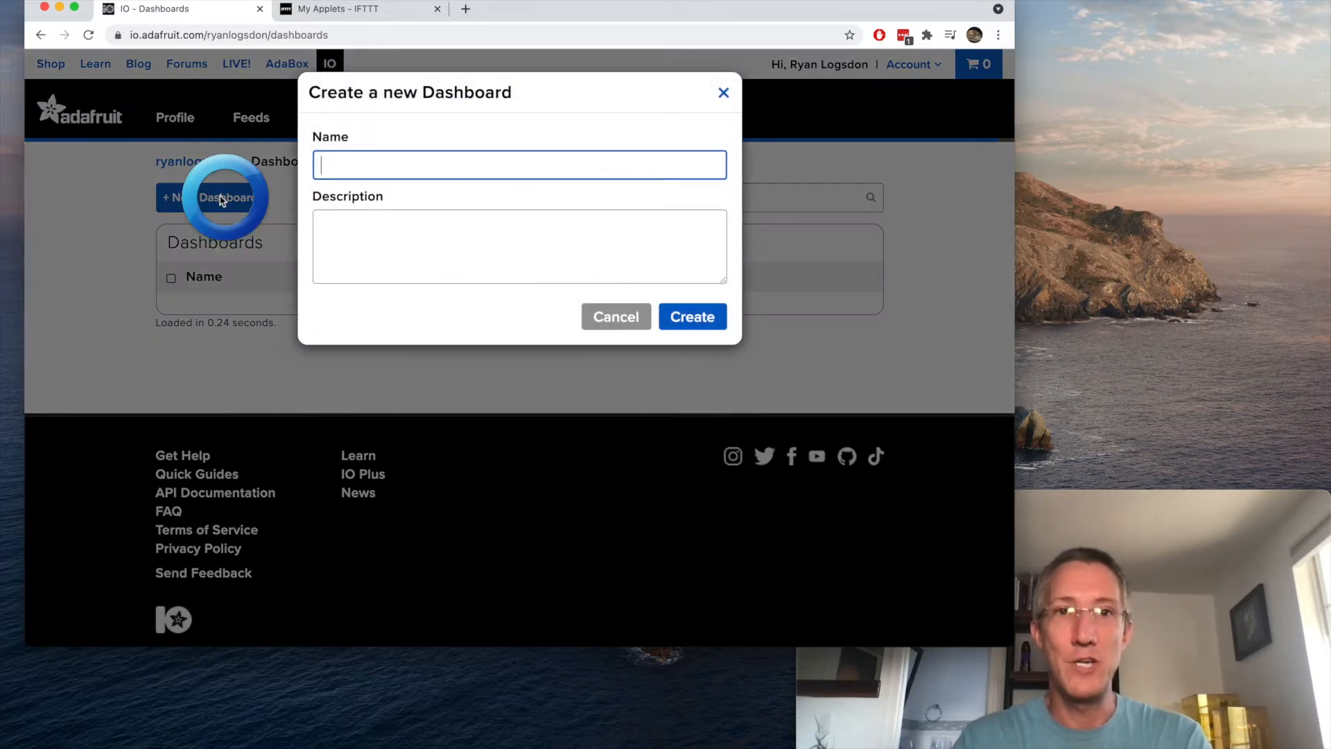
{"action": "type", "text": "led light dashboard"}
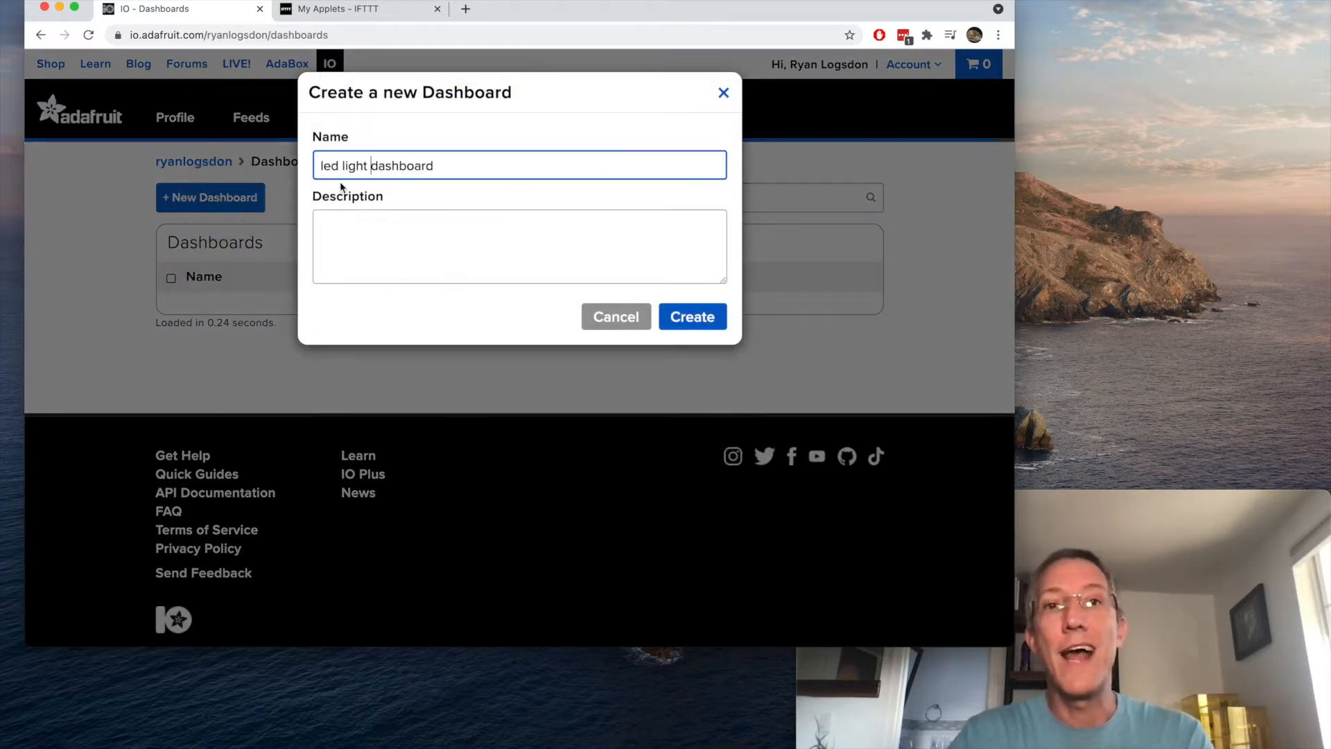
{"action": "left_click", "coordinate": [692, 316]}
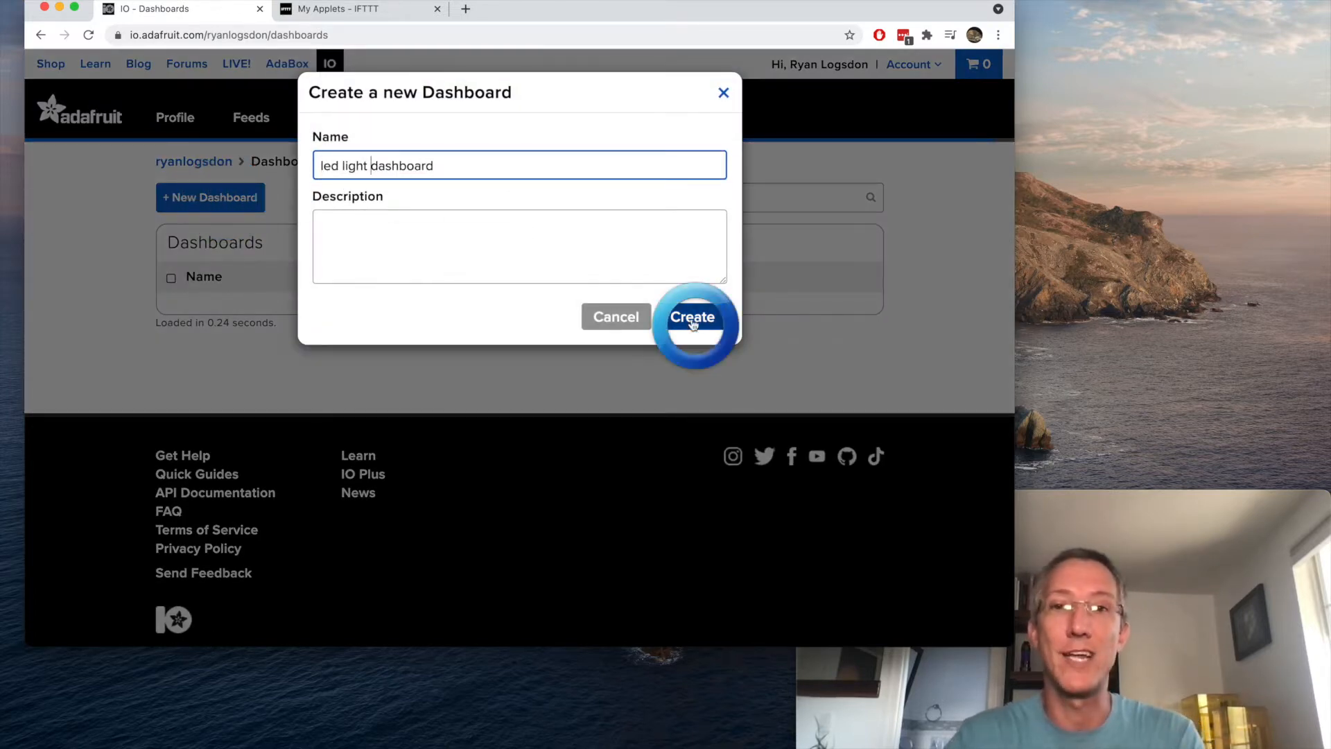
{"action": "left_click", "coordinate": [693, 316]}
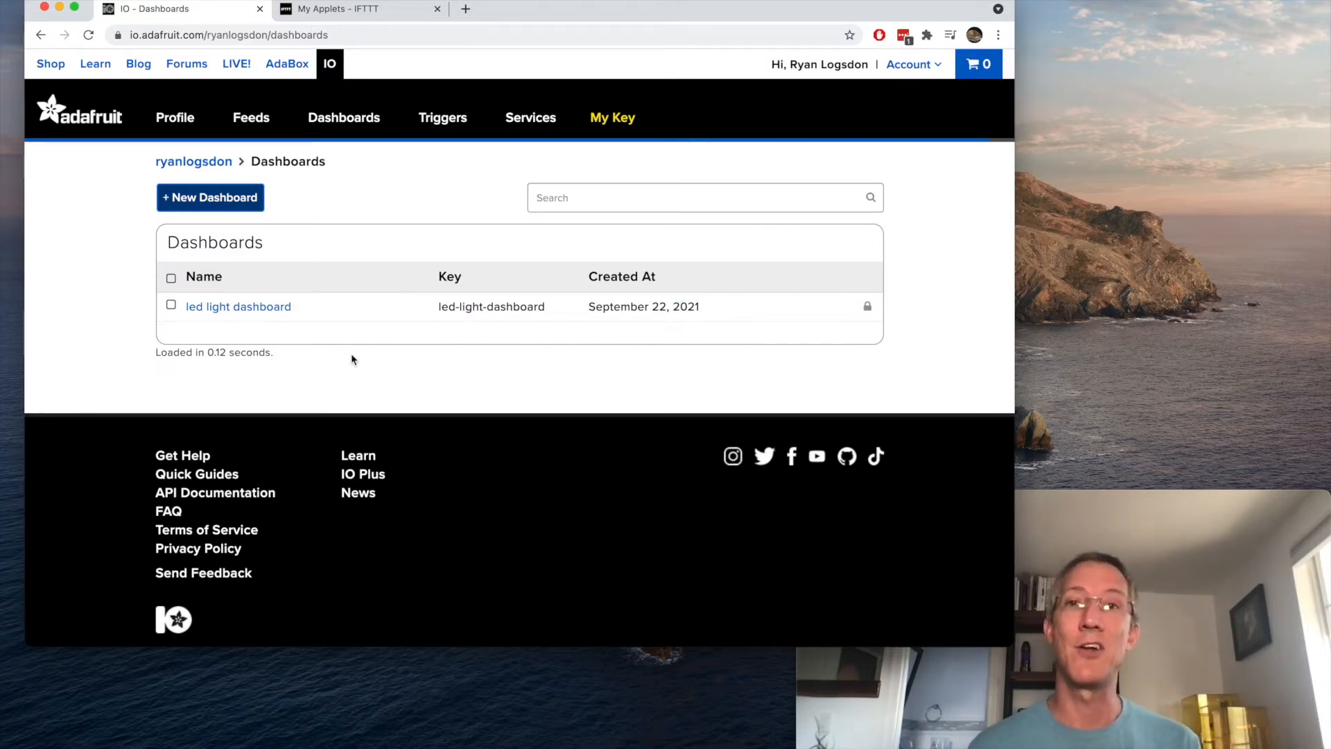
Start a new block on the led light dashboard via its settings menu
{"action": "left_click", "coordinate": [237, 306]}
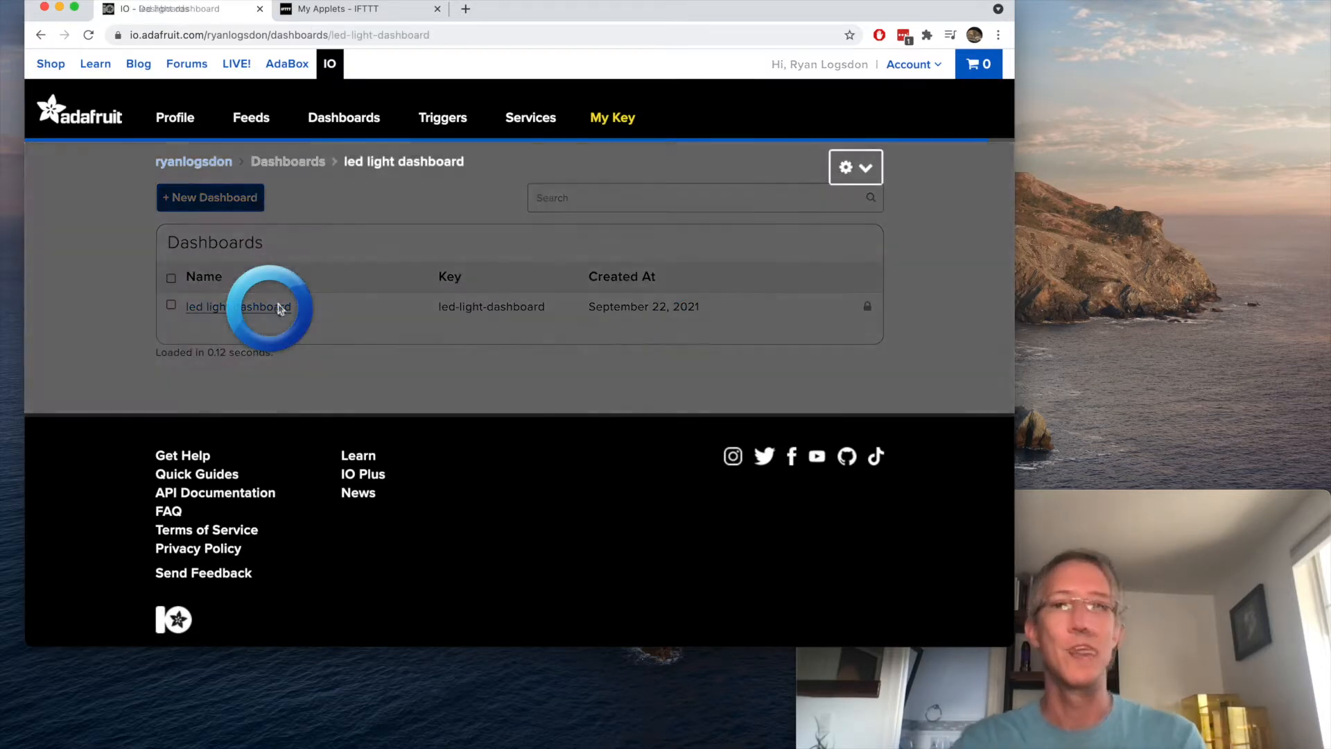
{"action": "left_click", "coordinate": [236, 306]}
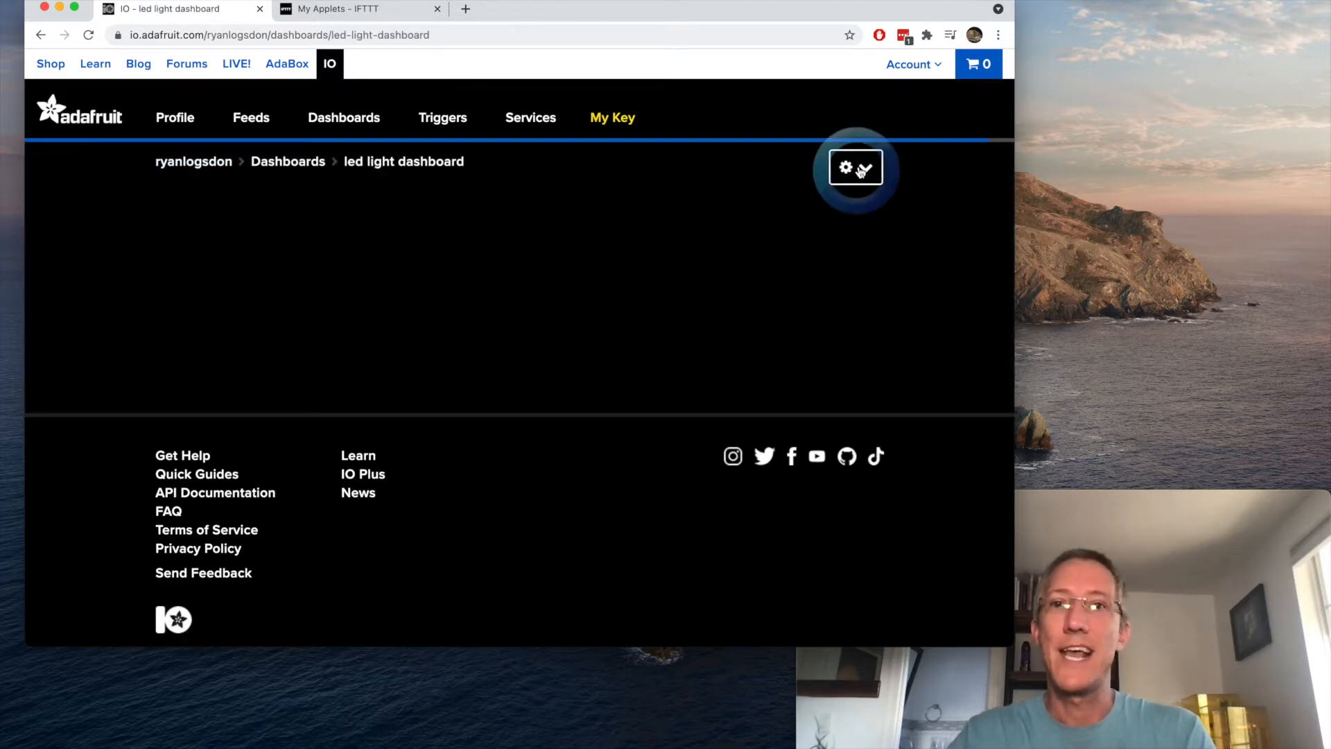
{"action": "left_click", "coordinate": [855, 167]}
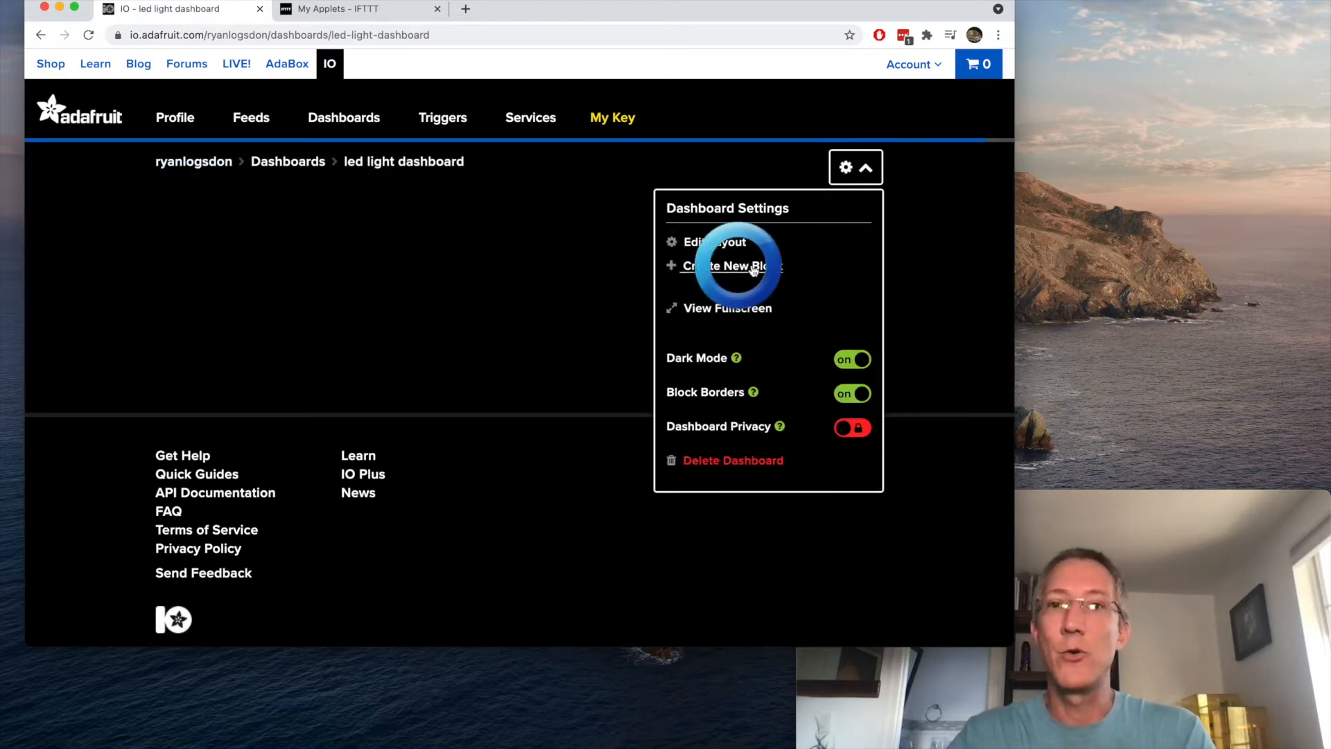
{"action": "left_click", "coordinate": [728, 266]}
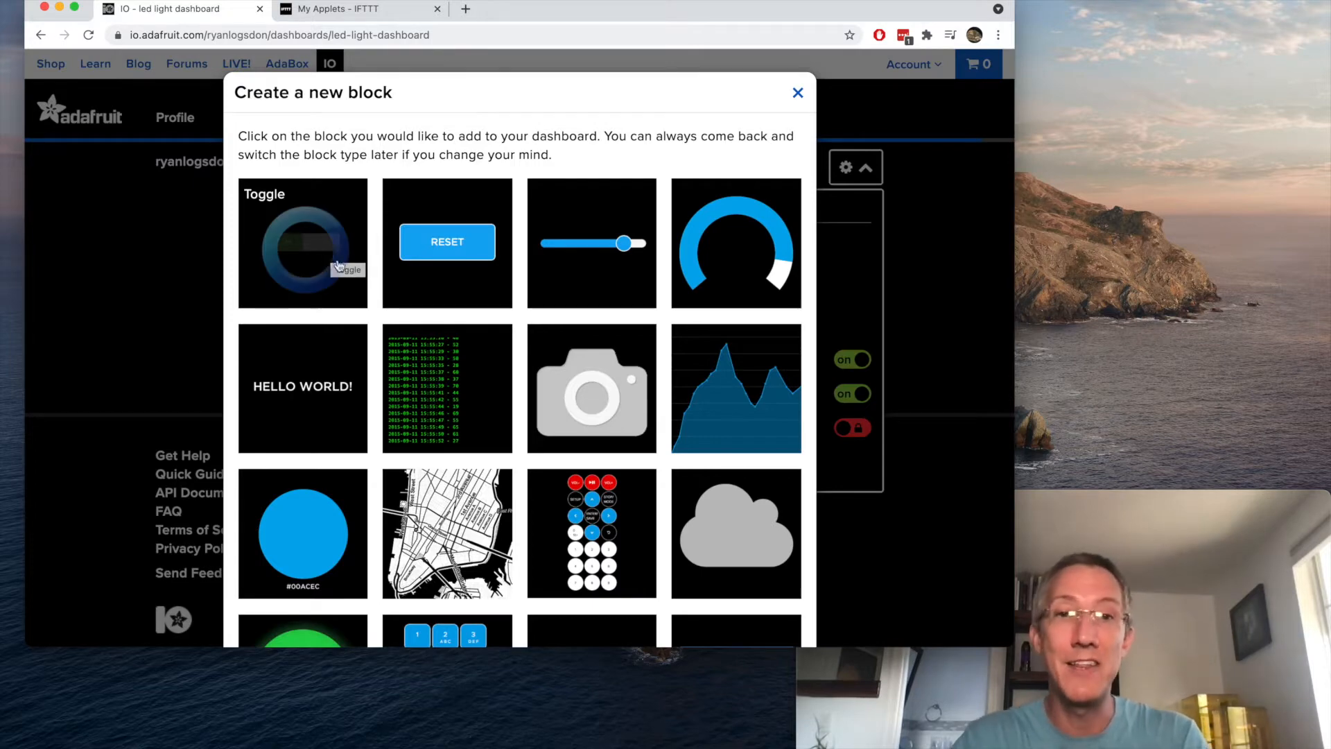
Make the block a toggle linked to the ledlight feed, titled 'led light'
{"action": "left_click", "coordinate": [303, 242]}
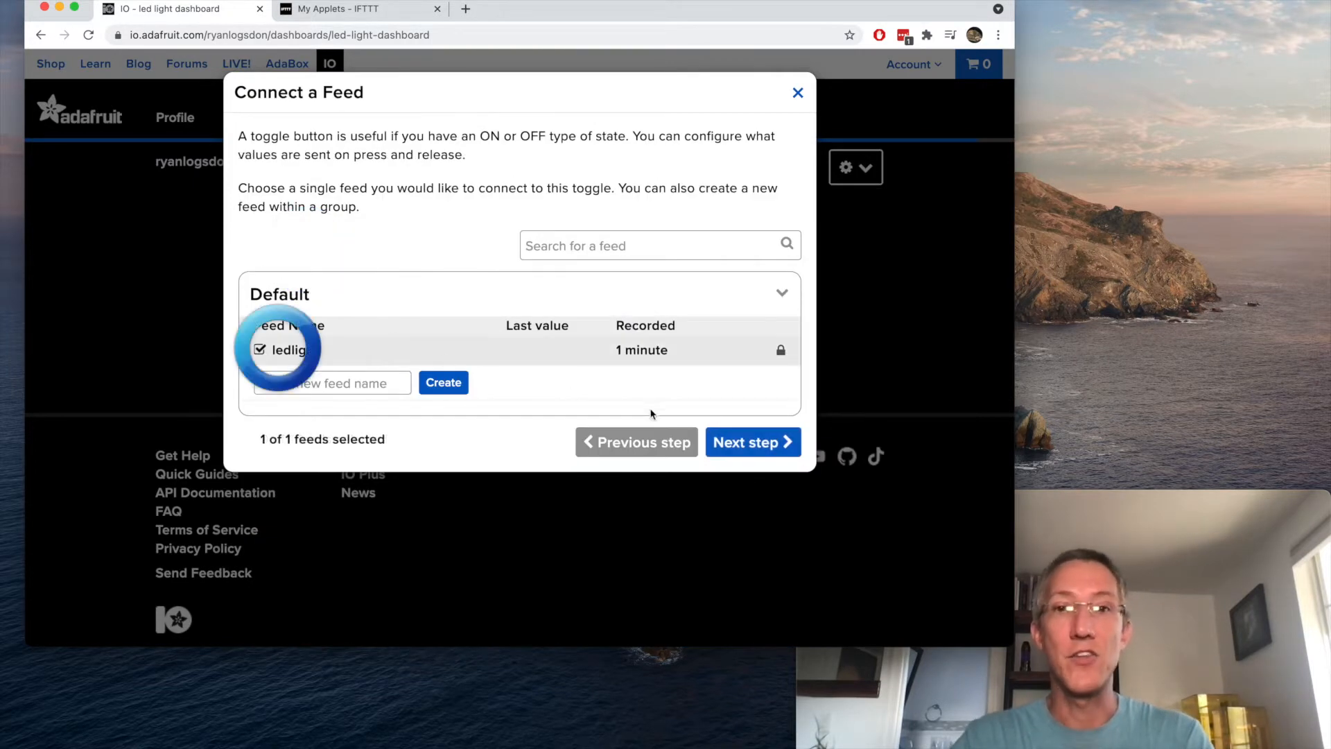
{"action": "left_click", "coordinate": [750, 441]}
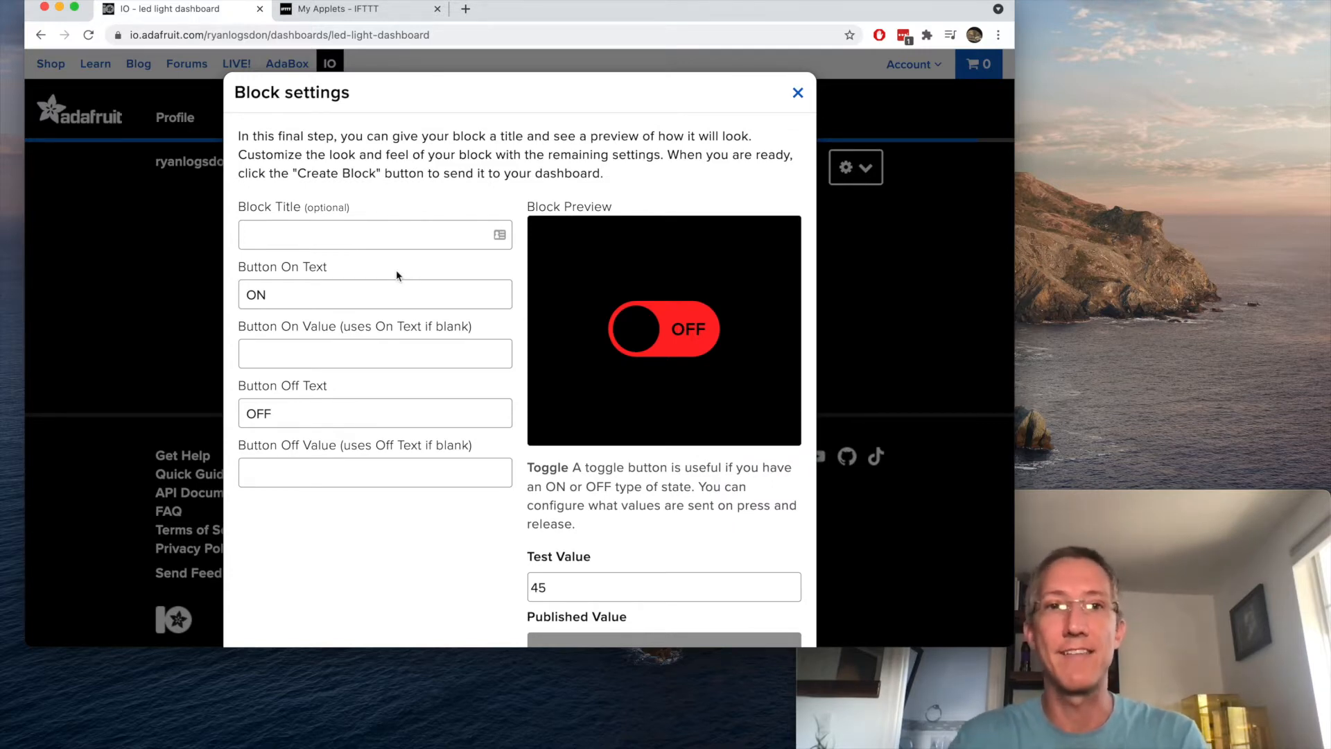
{"action": "type", "text": "led light"}
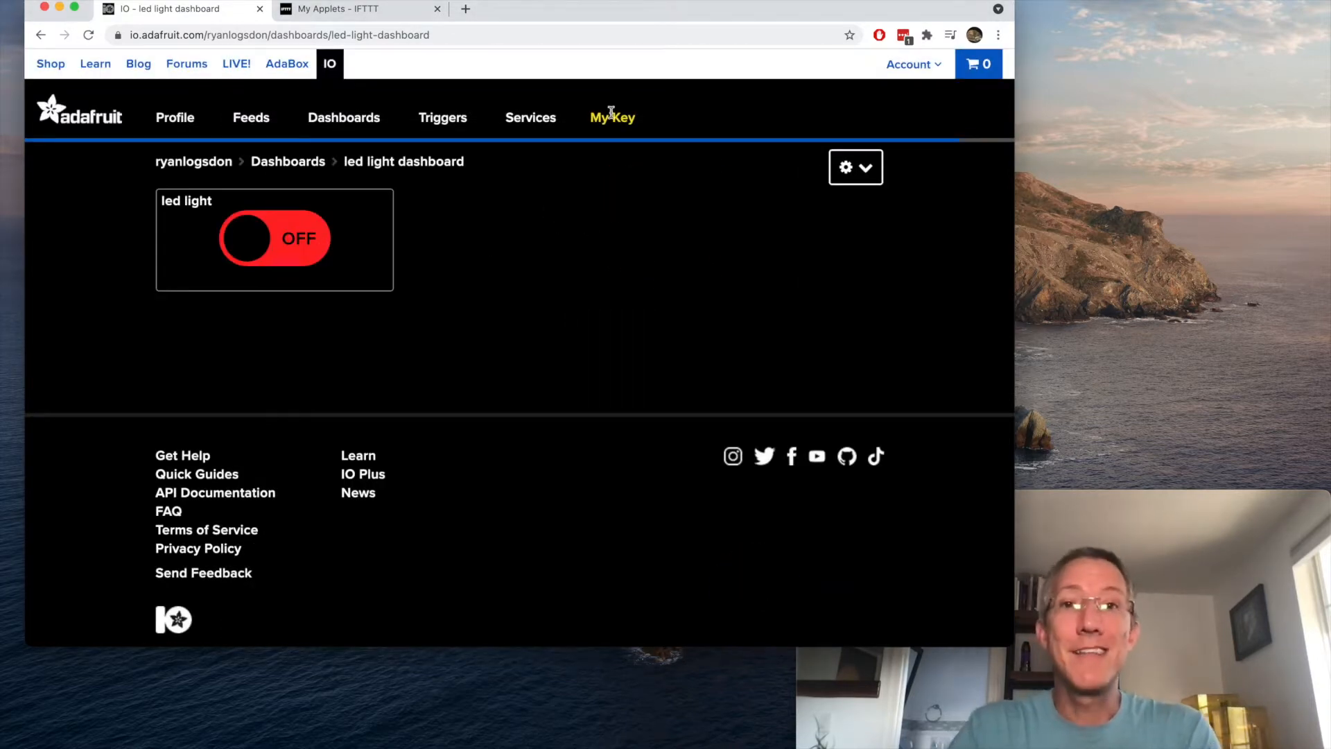
View the account's IO key details to copy the scripting lines, then dismiss them
{"action": "left_click", "coordinate": [612, 117]}
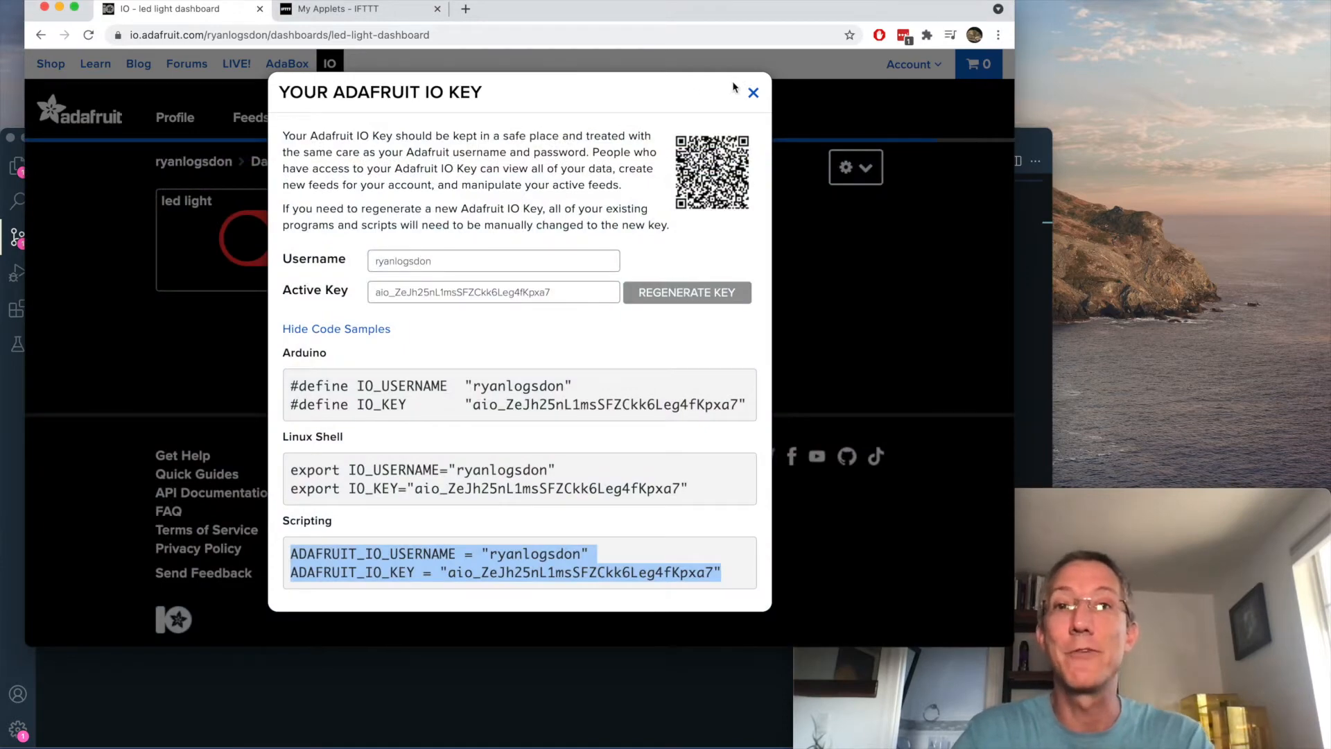
{"action": "left_click", "coordinate": [356, 10]}
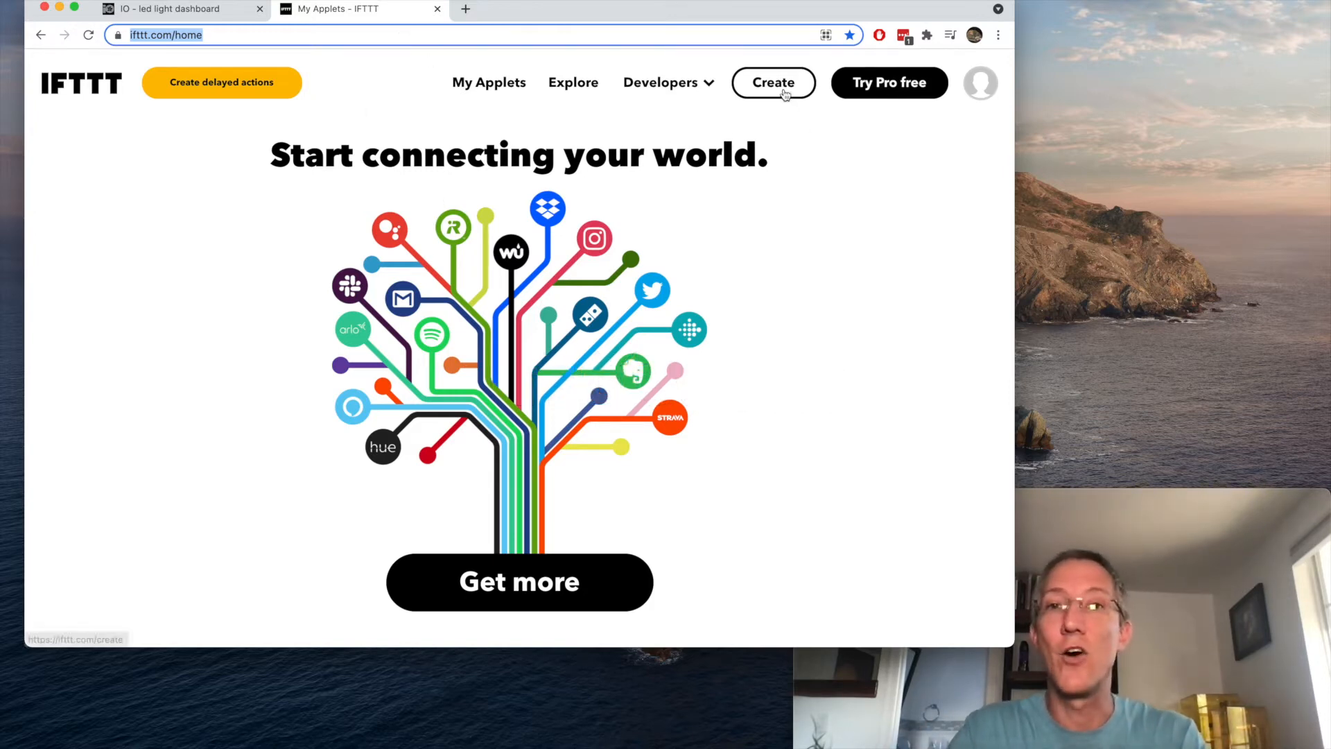
Begin a new applet with Google Assistant's 'Say a simple phrase' as the trigger
{"action": "left_click", "coordinate": [773, 82]}
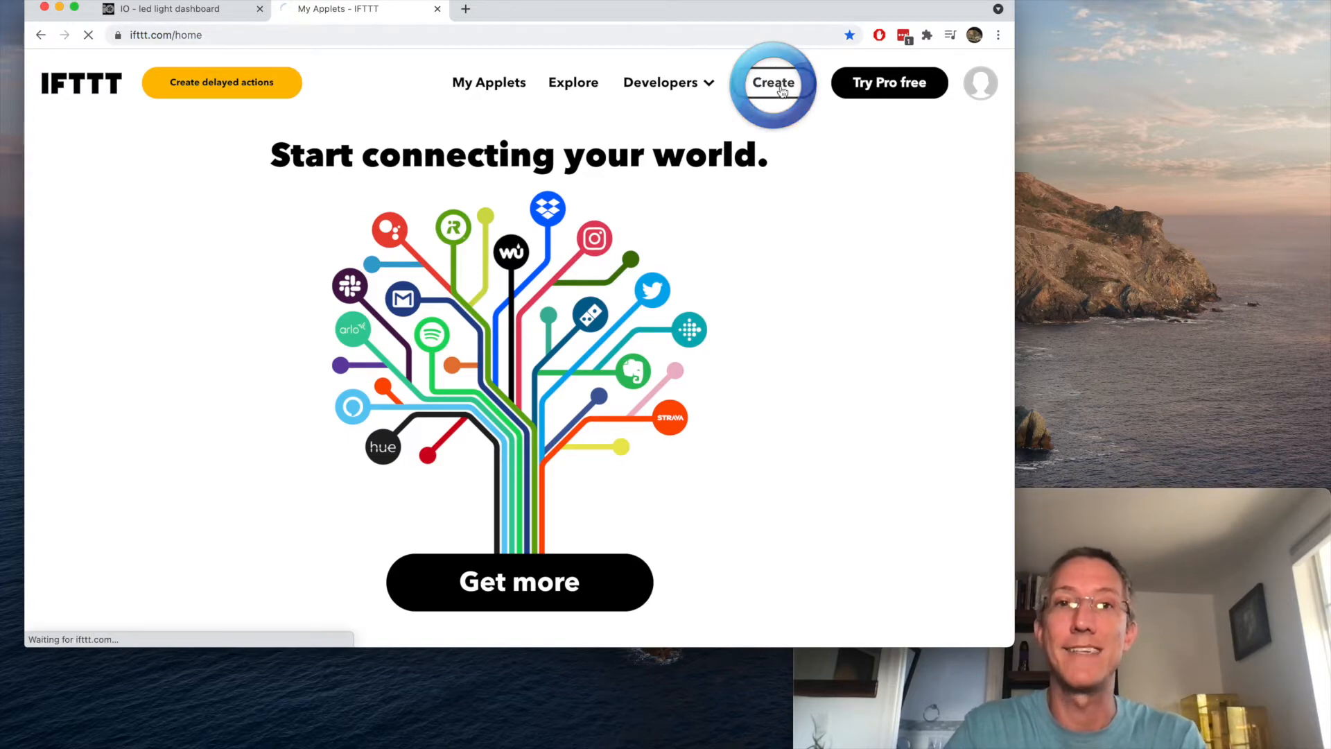
{"action": "left_click", "coordinate": [773, 81]}
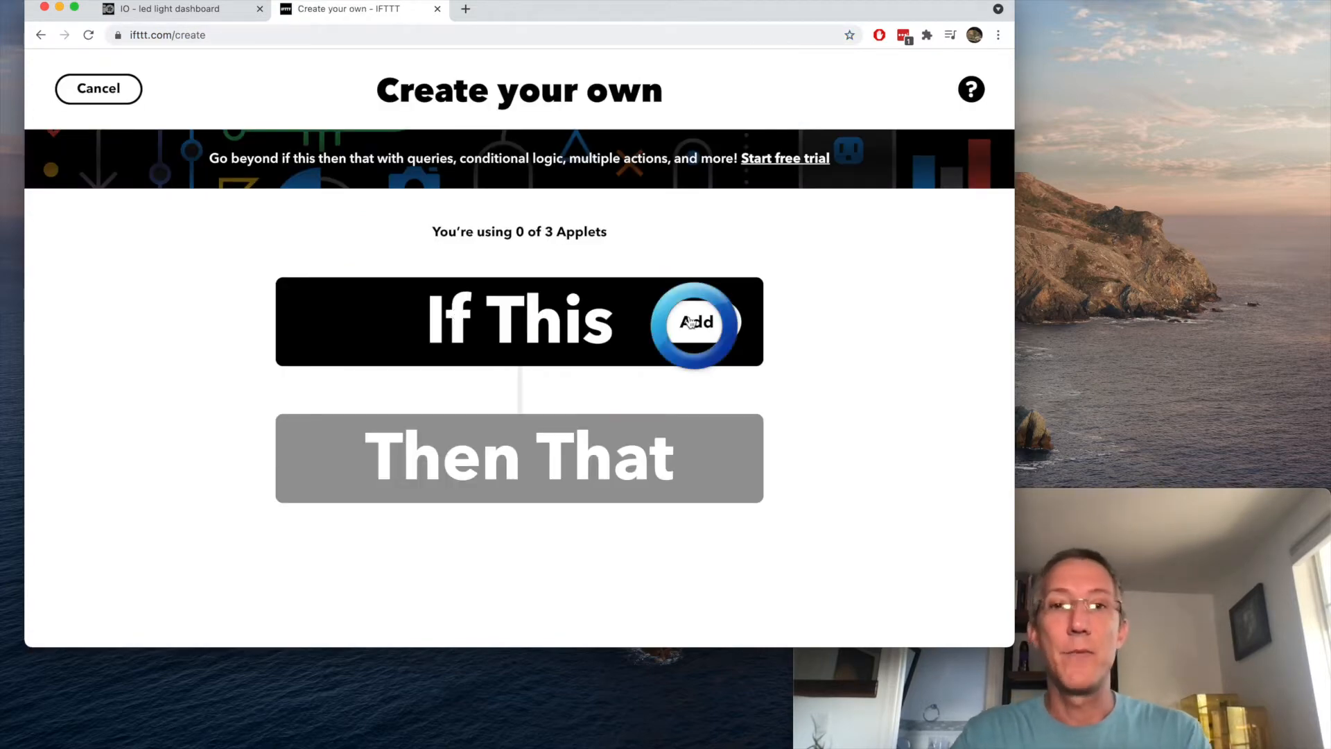
{"action": "left_click", "coordinate": [693, 320]}
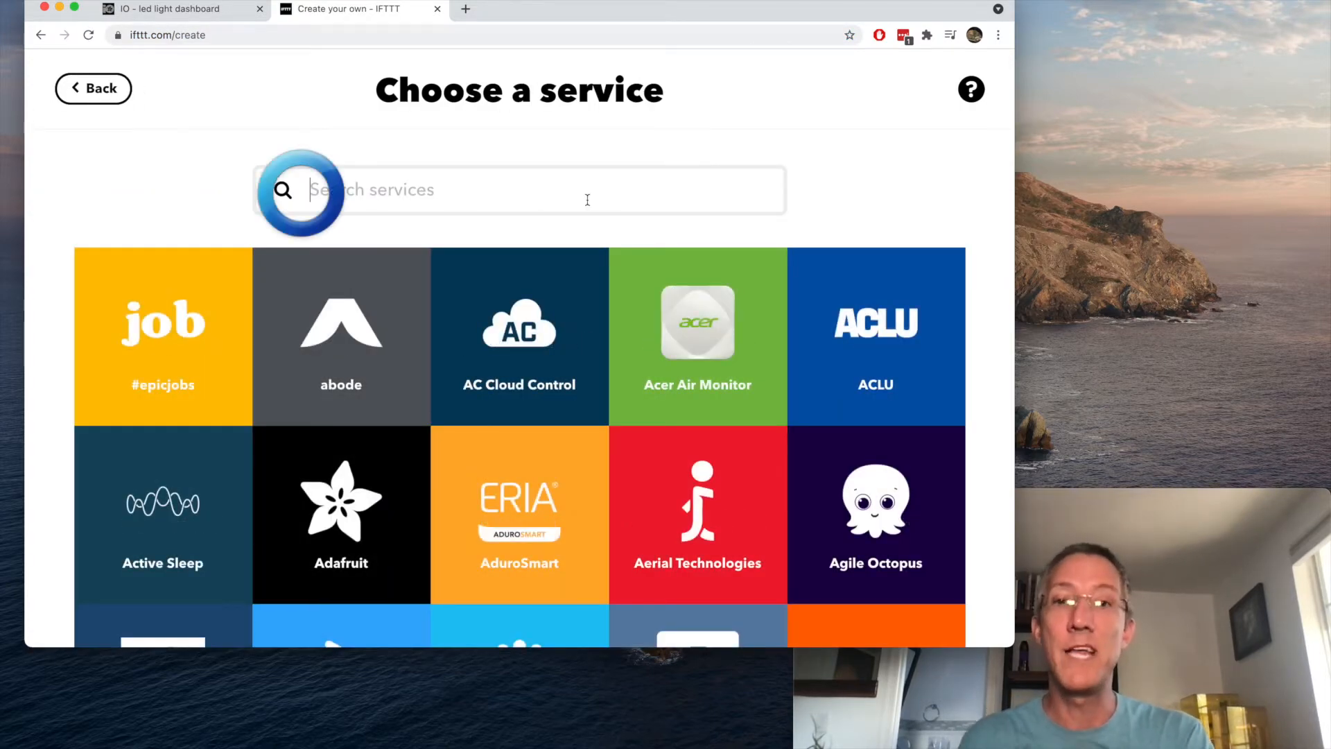
{"action": "type", "text": "goog"}
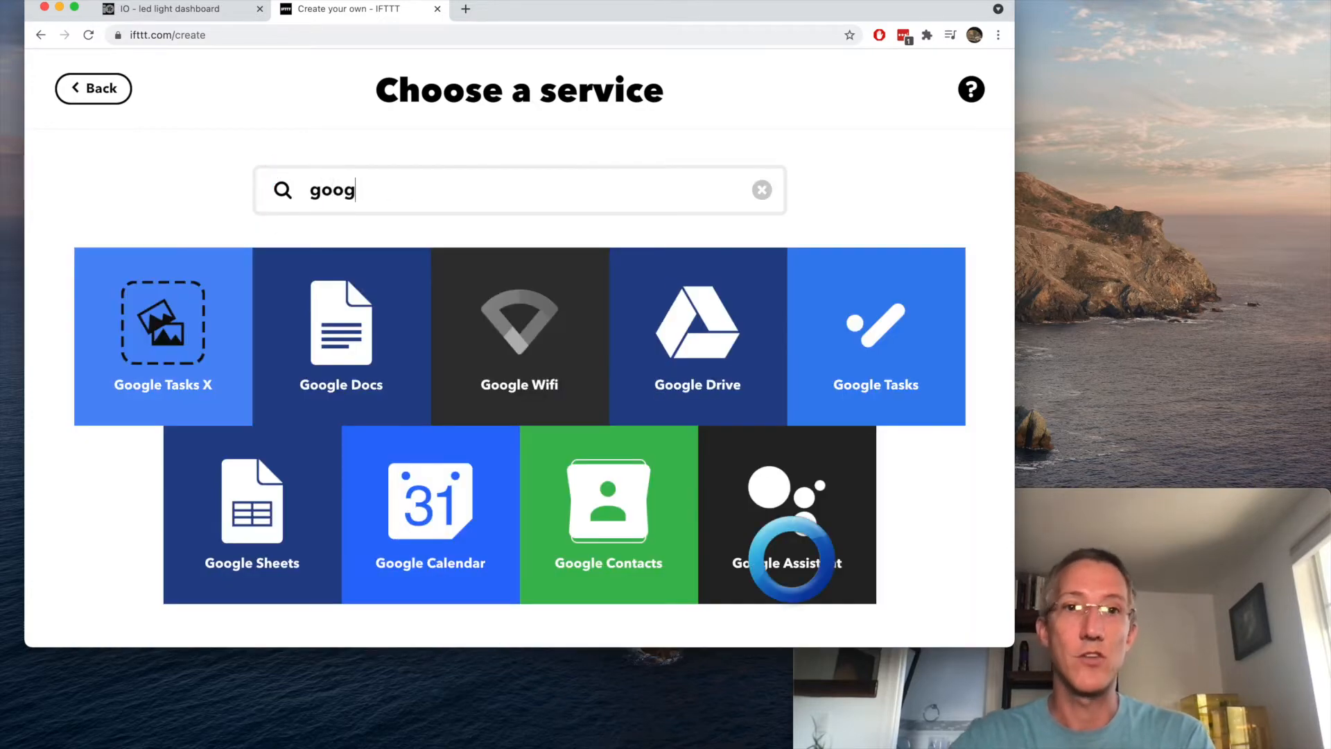
{"action": "left_click", "coordinate": [785, 513]}
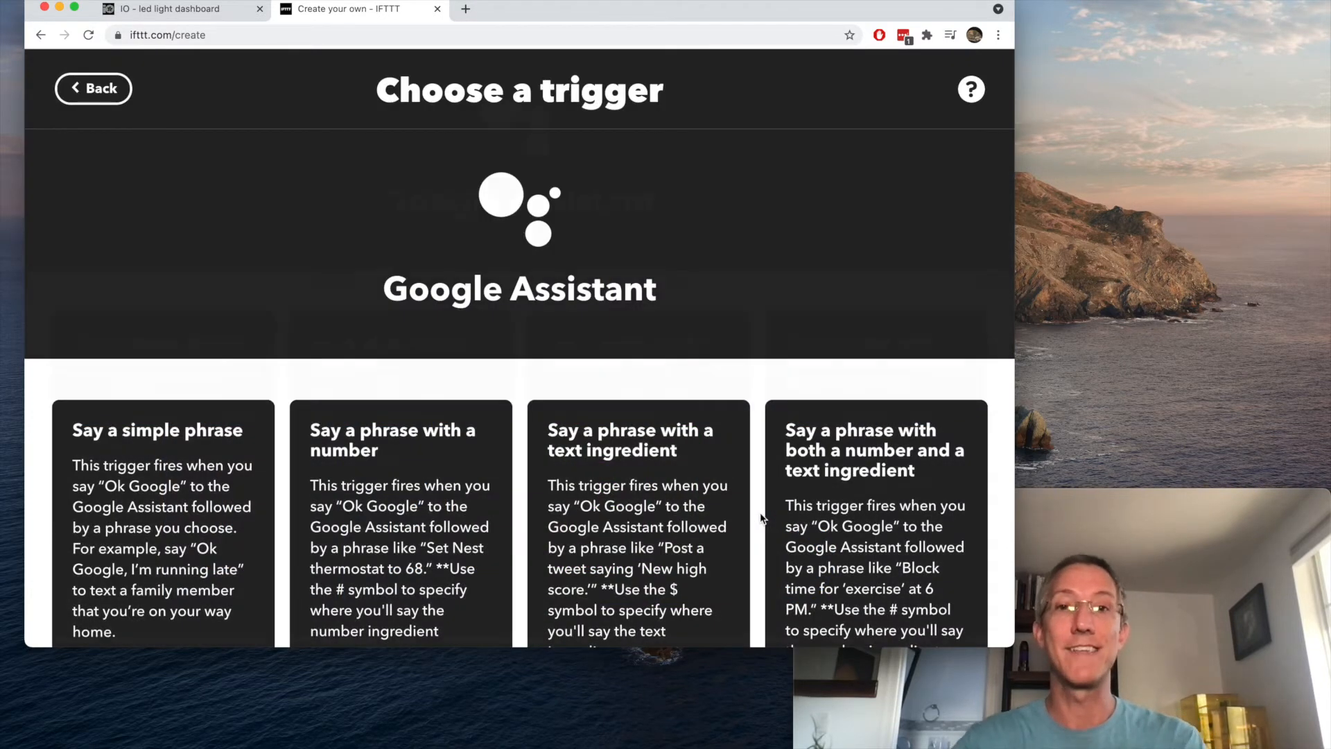
{"action": "left_click", "coordinate": [162, 429]}
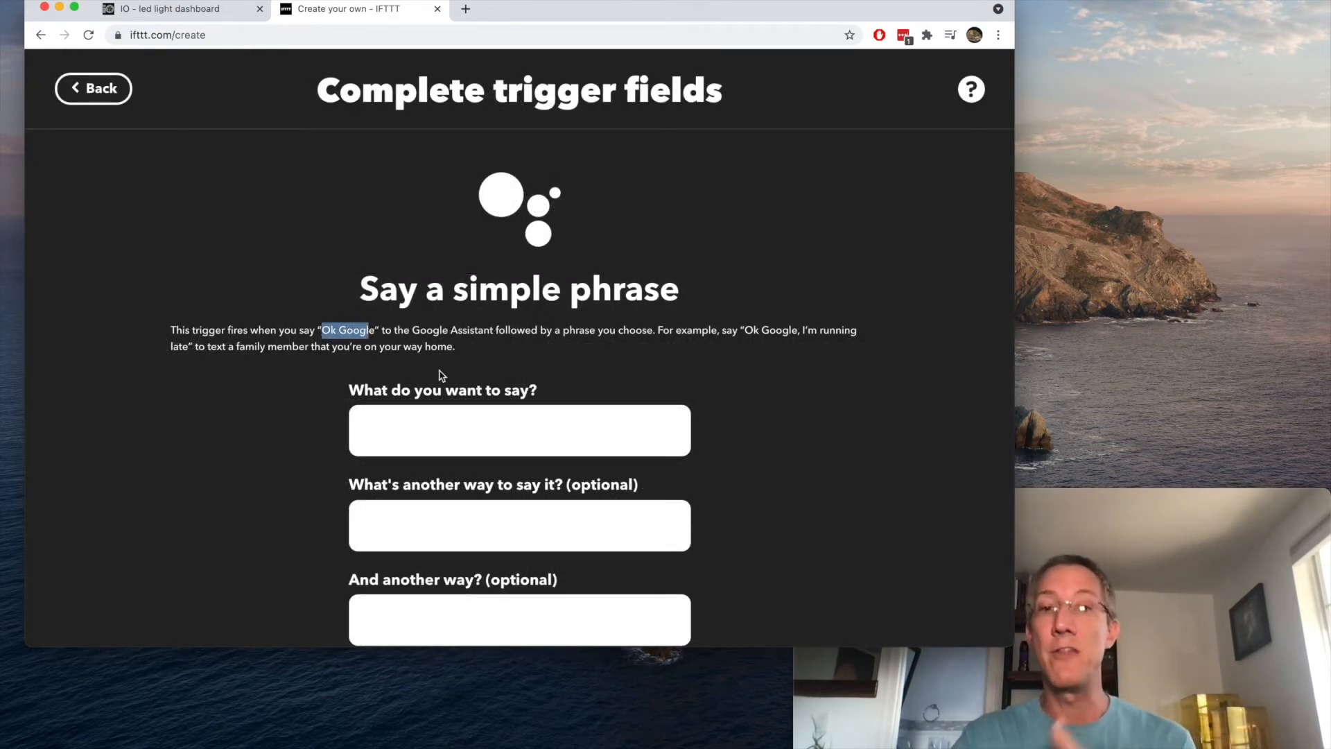
Set phrases 'fish light on' / 'turn the fish light on', response 'aye aye', and create the trigger
{"action": "left_click", "coordinate": [519, 430]}
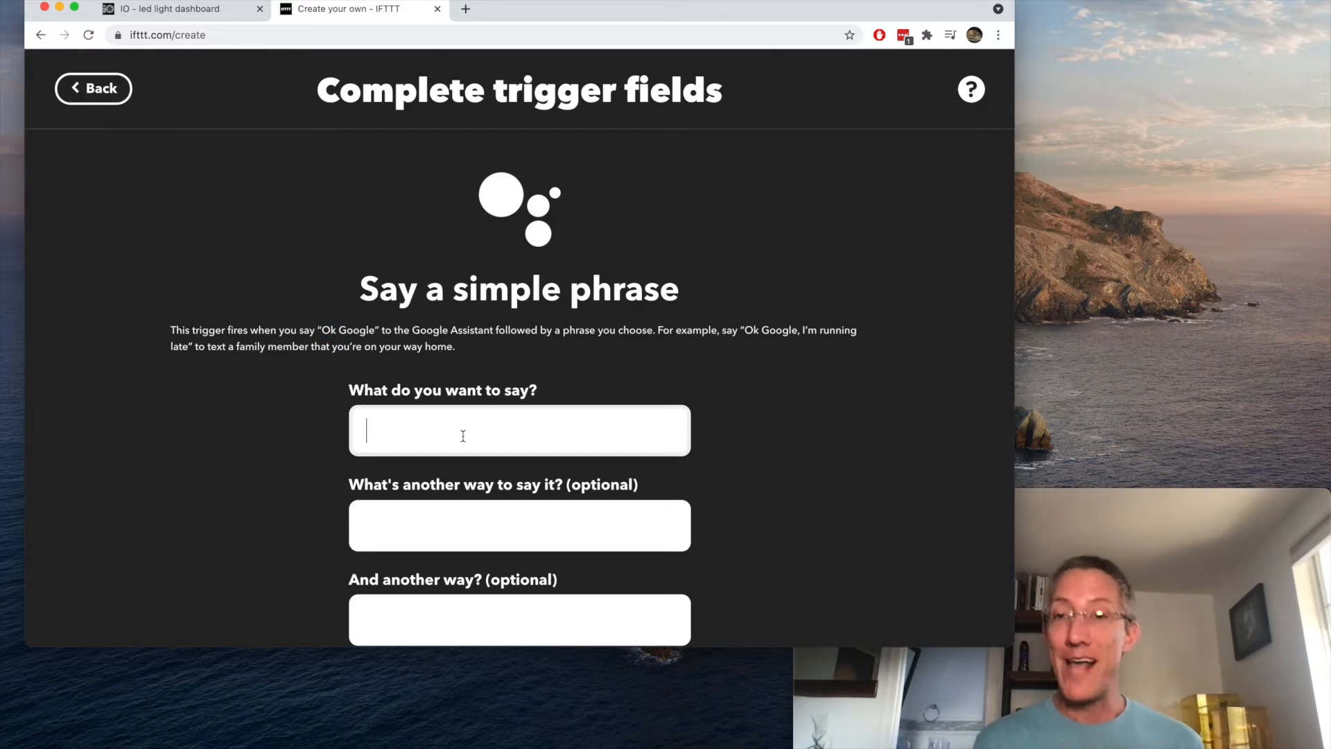
{"action": "type", "text": "fish light on"}
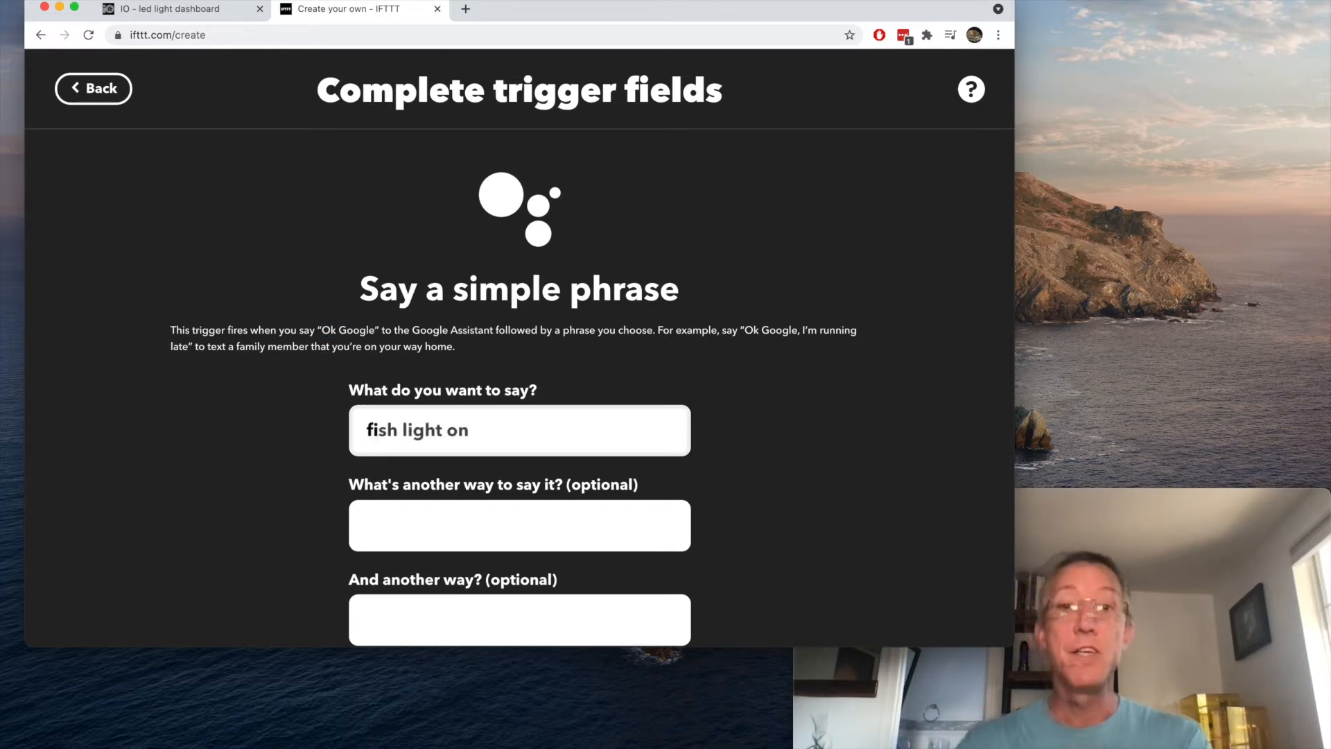
{"action": "type", "text": "turn the fish light on"}
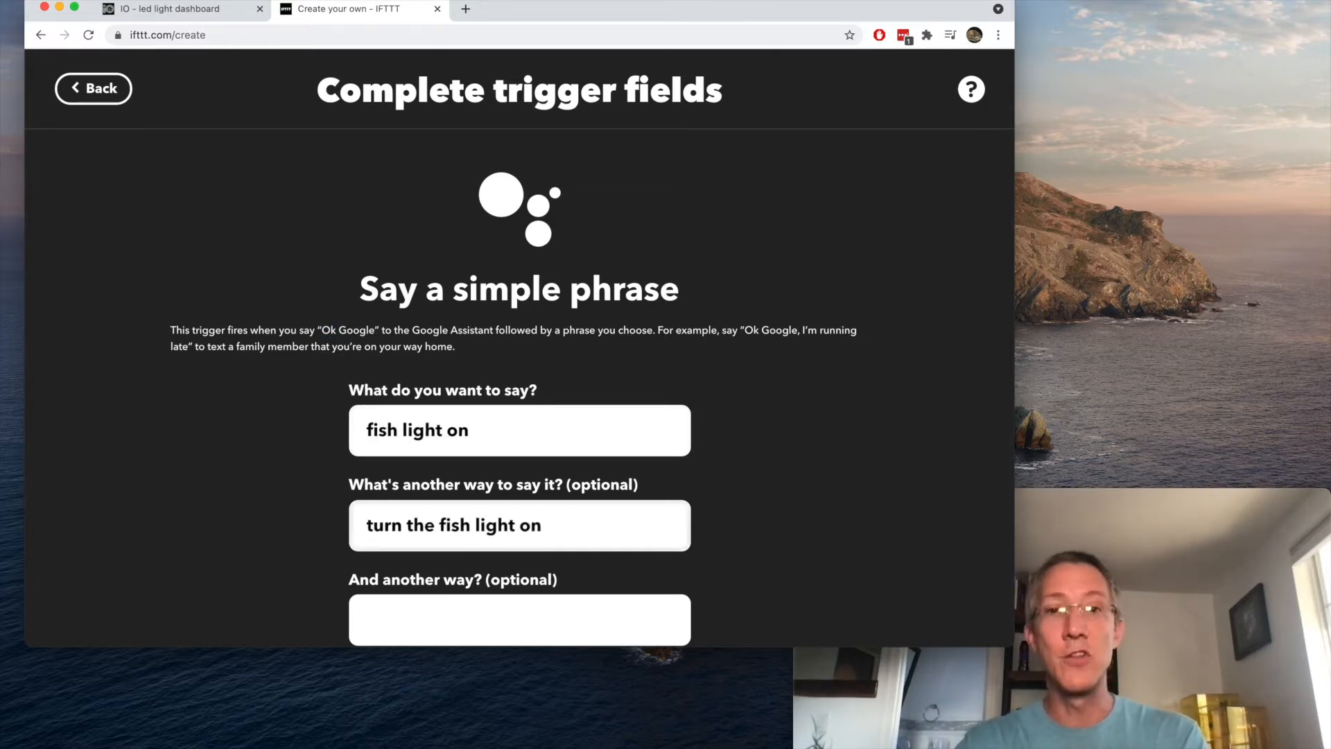
{"action": "scroll", "scroll_direction": "down", "scroll_amount": 3}
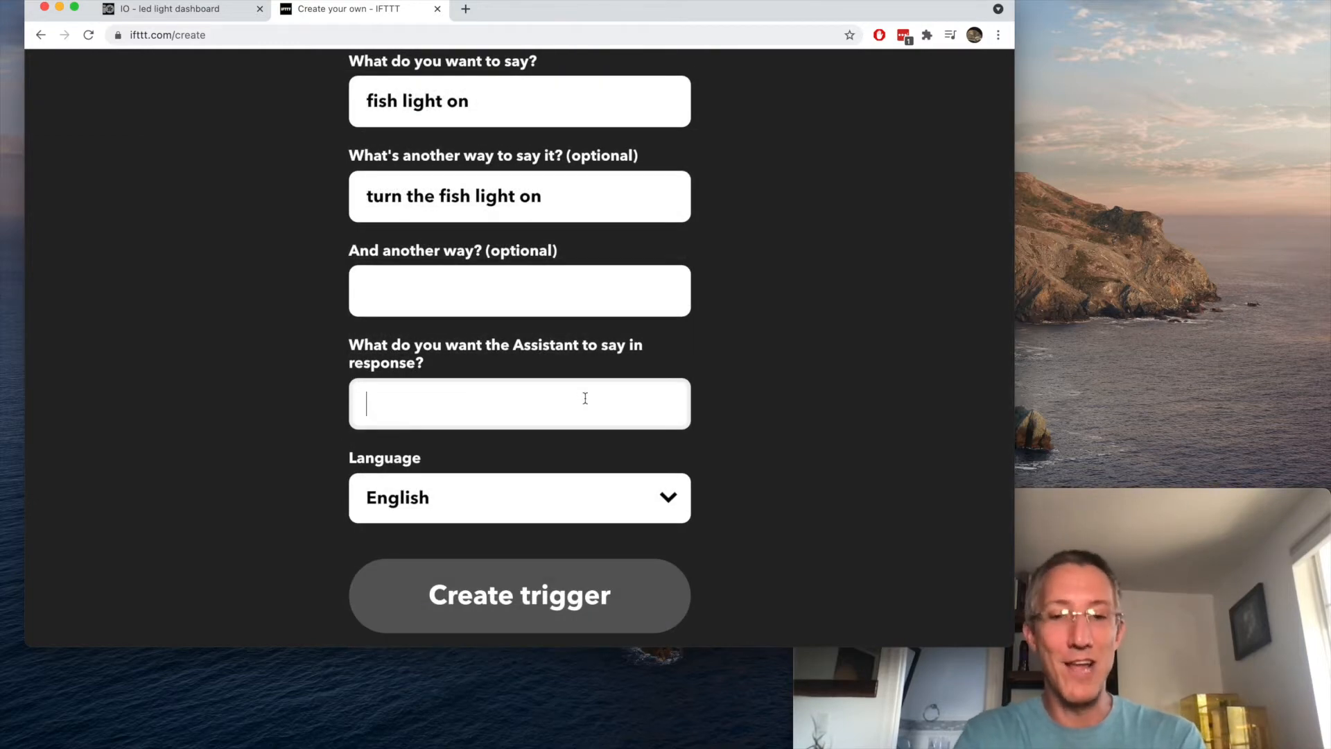
{"action": "type", "text": "aye aye"}
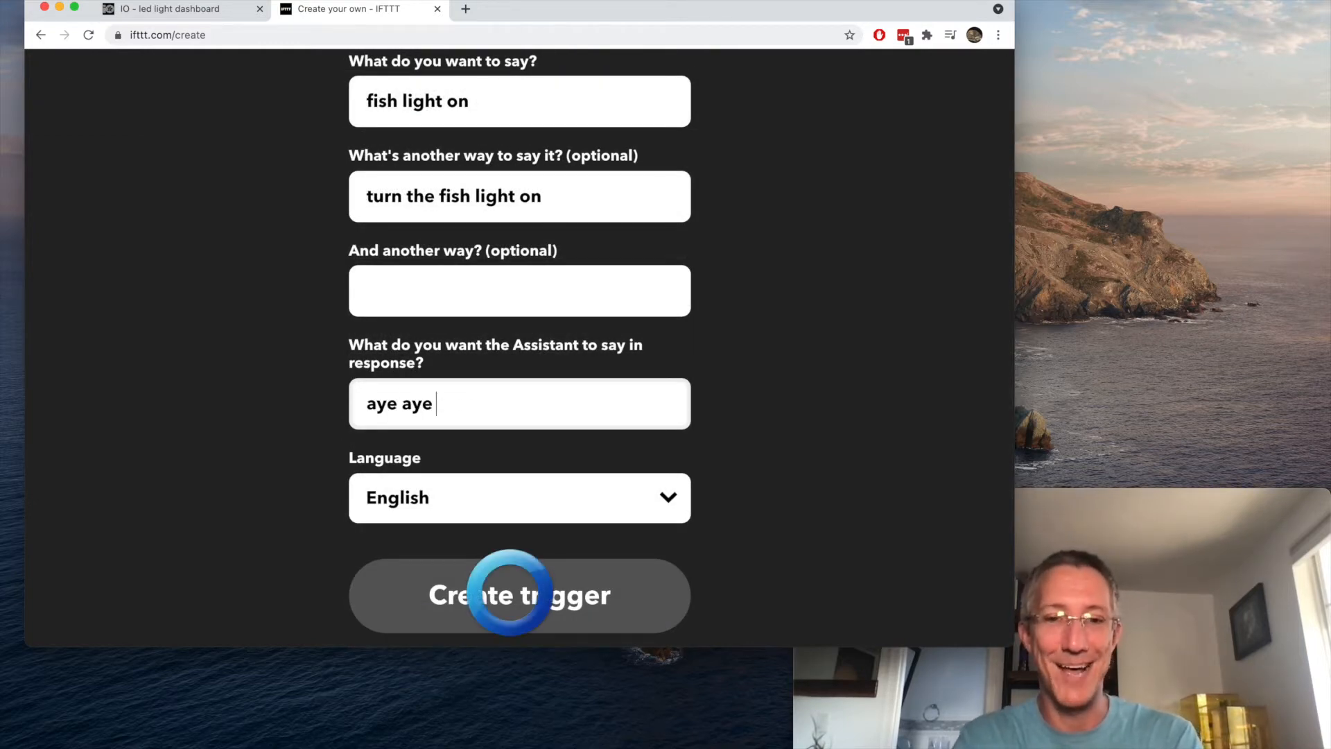
{"action": "left_click", "coordinate": [518, 595]}
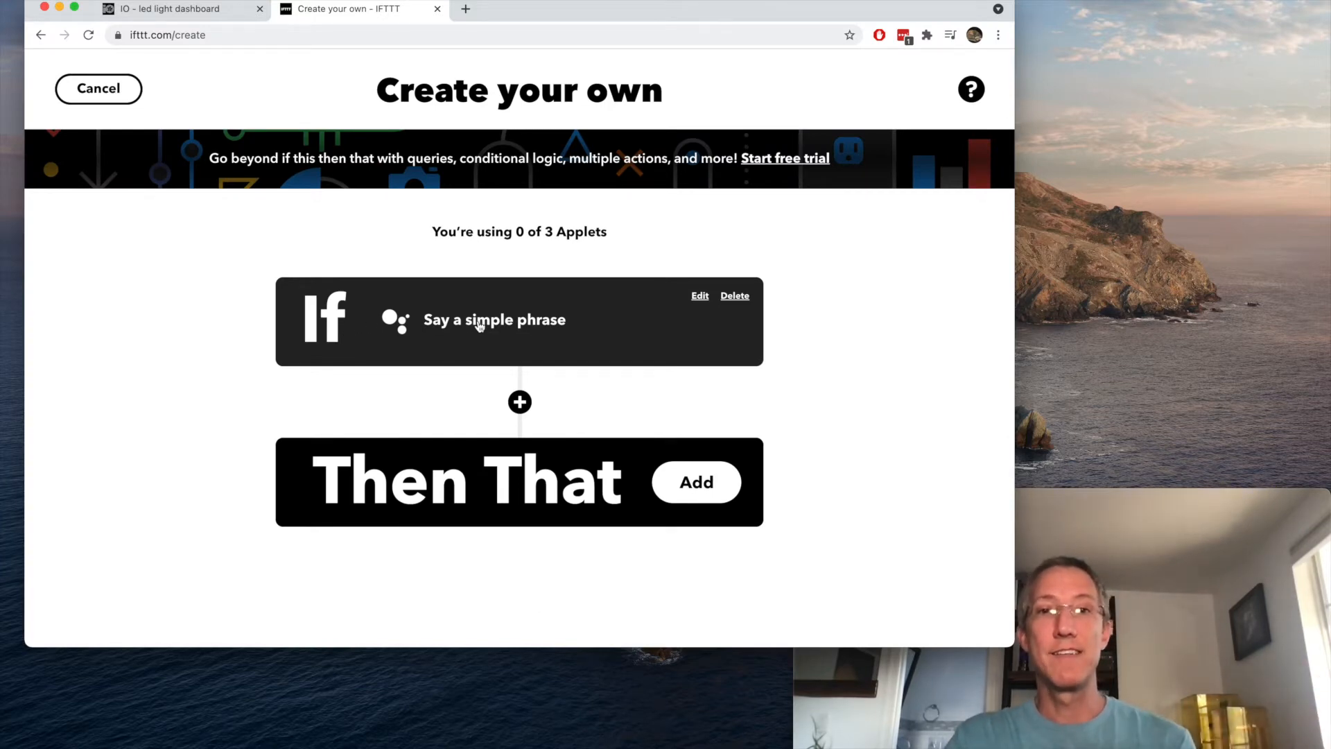
Add a 'Send data to Adafruit IO' action saving ON to the ledlight feed
{"action": "left_click", "coordinate": [695, 483]}
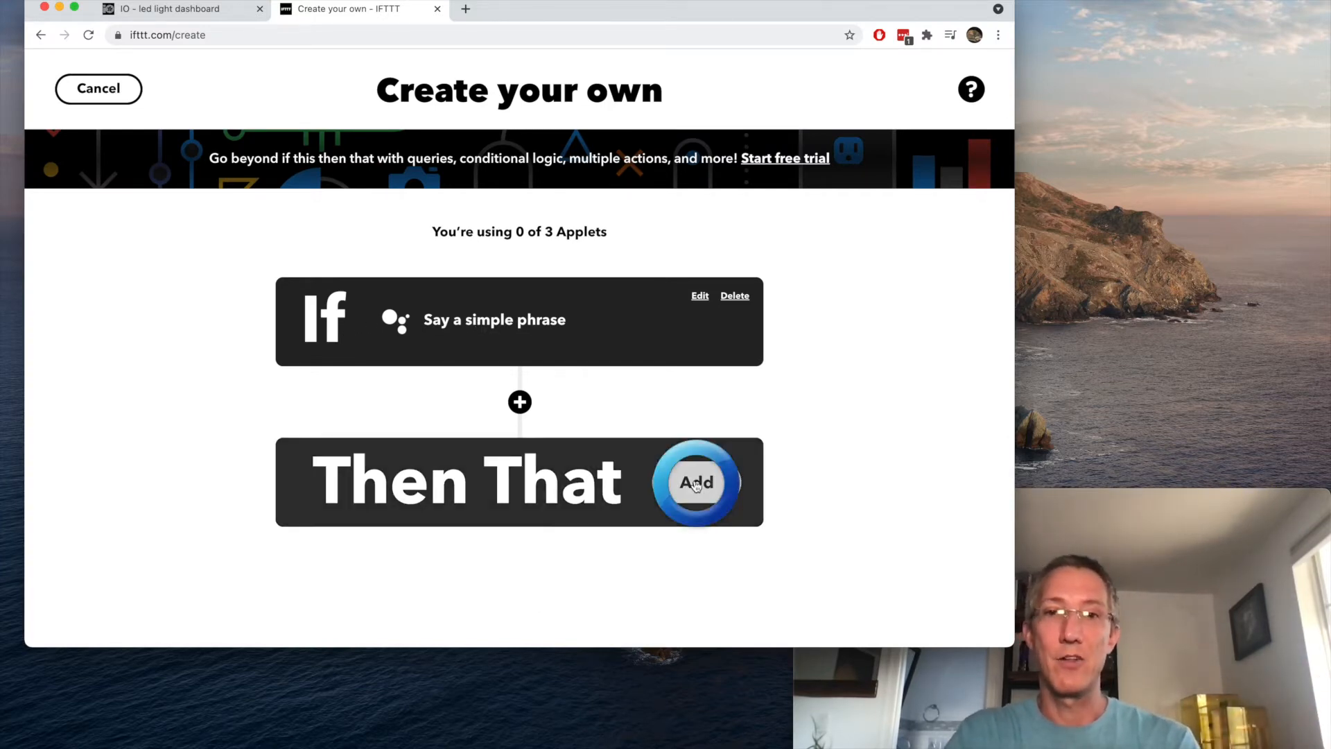
{"action": "left_click", "coordinate": [696, 483]}
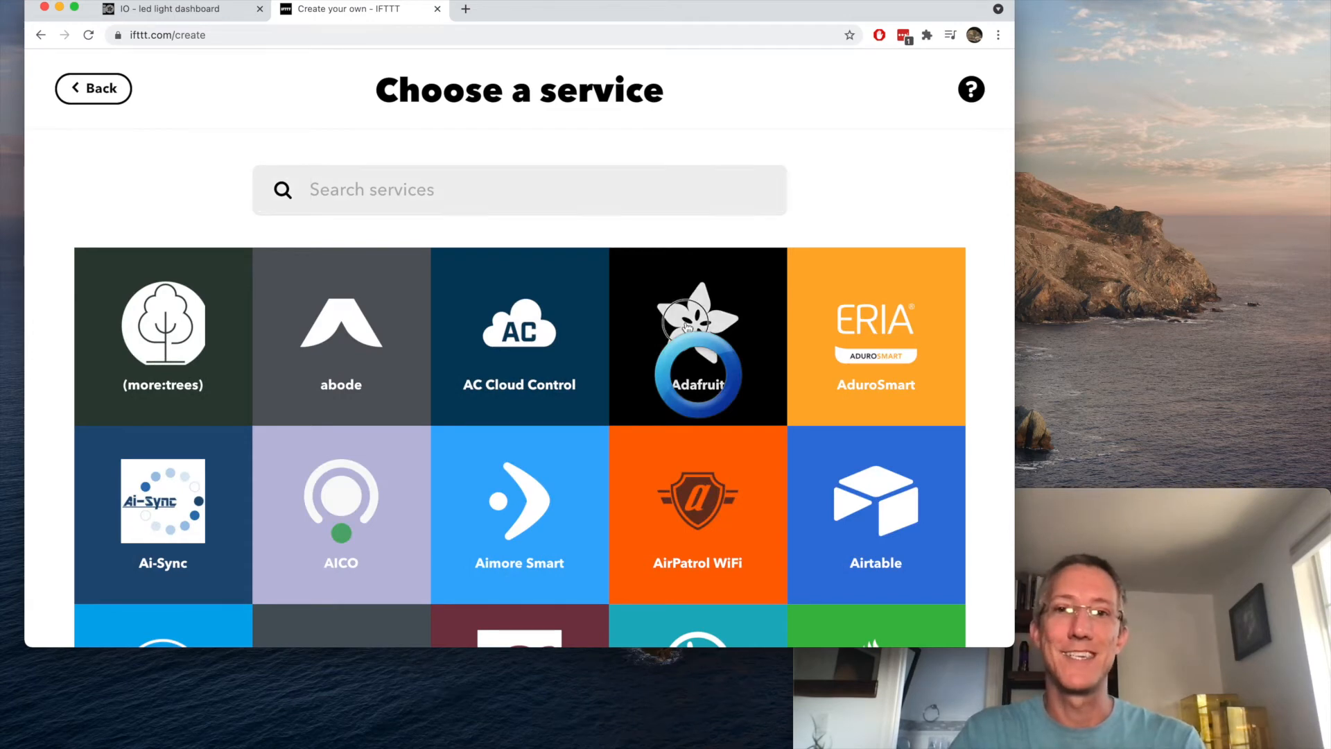
{"action": "left_click", "coordinate": [698, 335]}
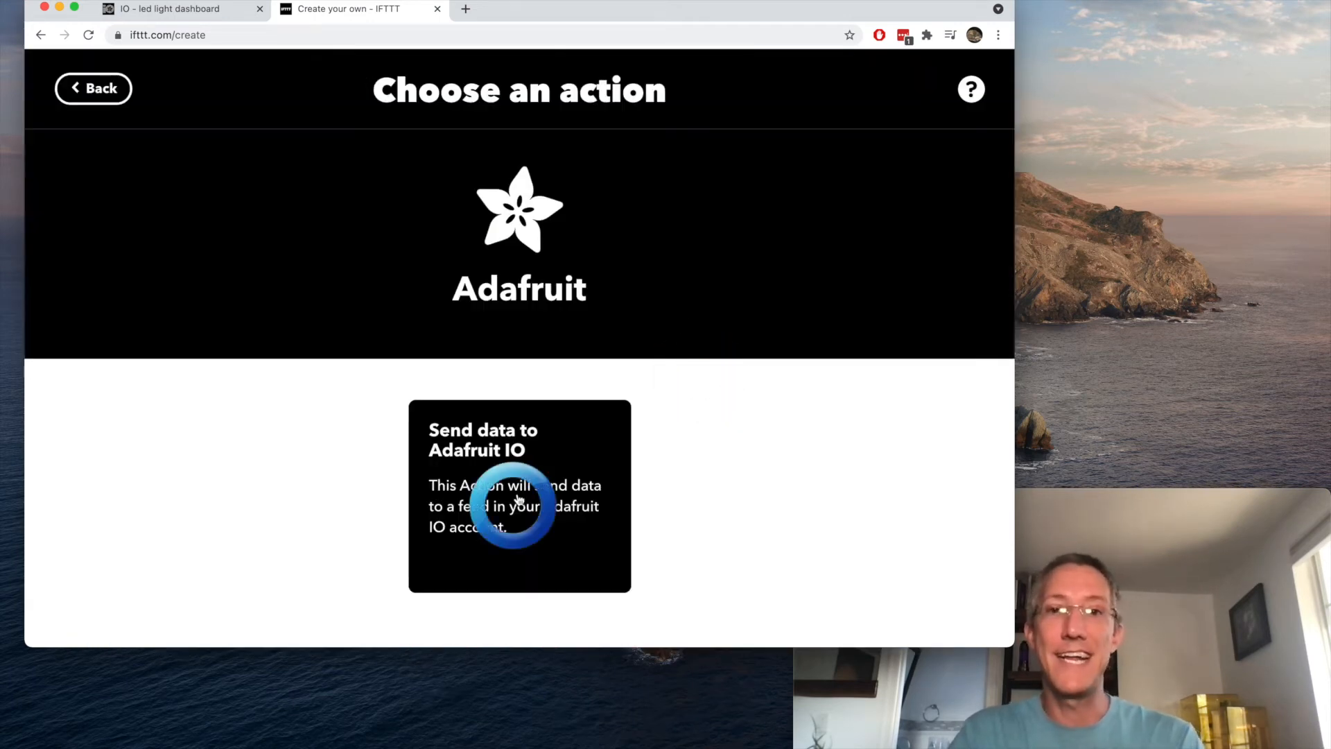
{"action": "left_click", "coordinate": [519, 497]}
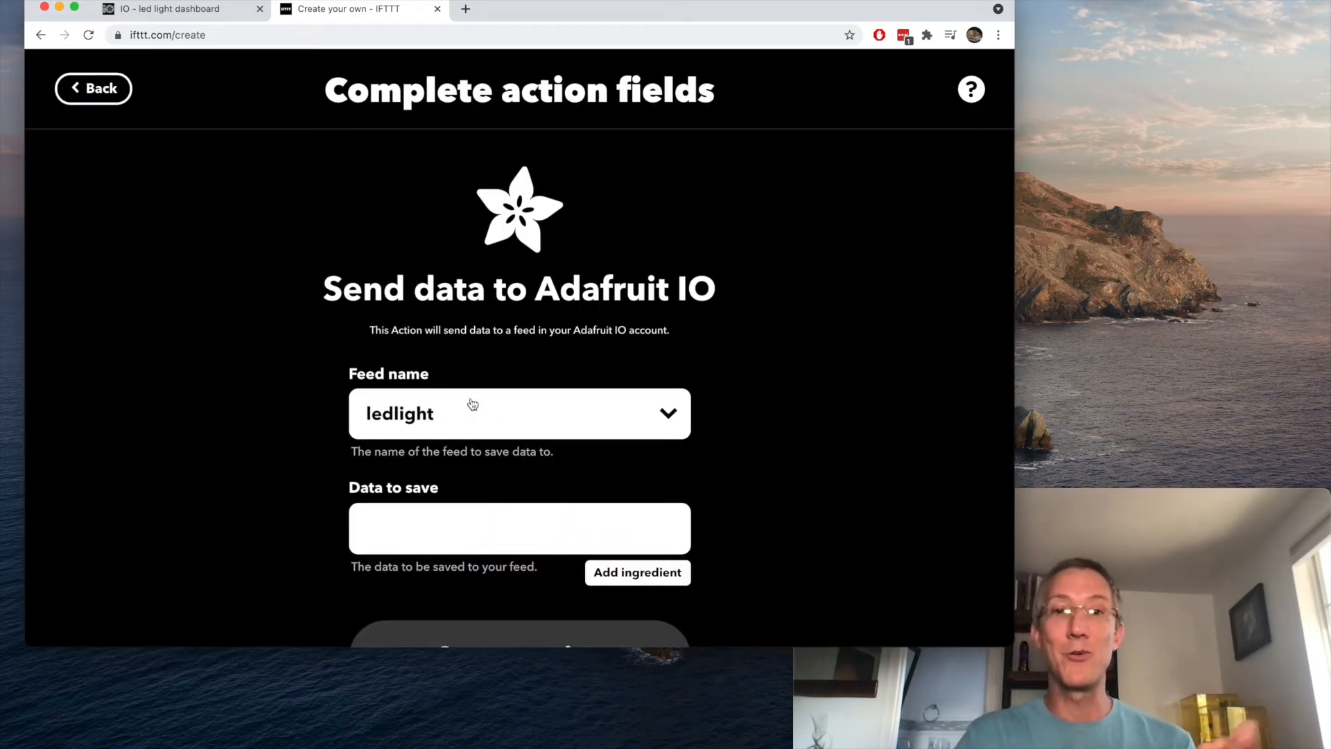
{"action": "left_click", "coordinate": [518, 527]}
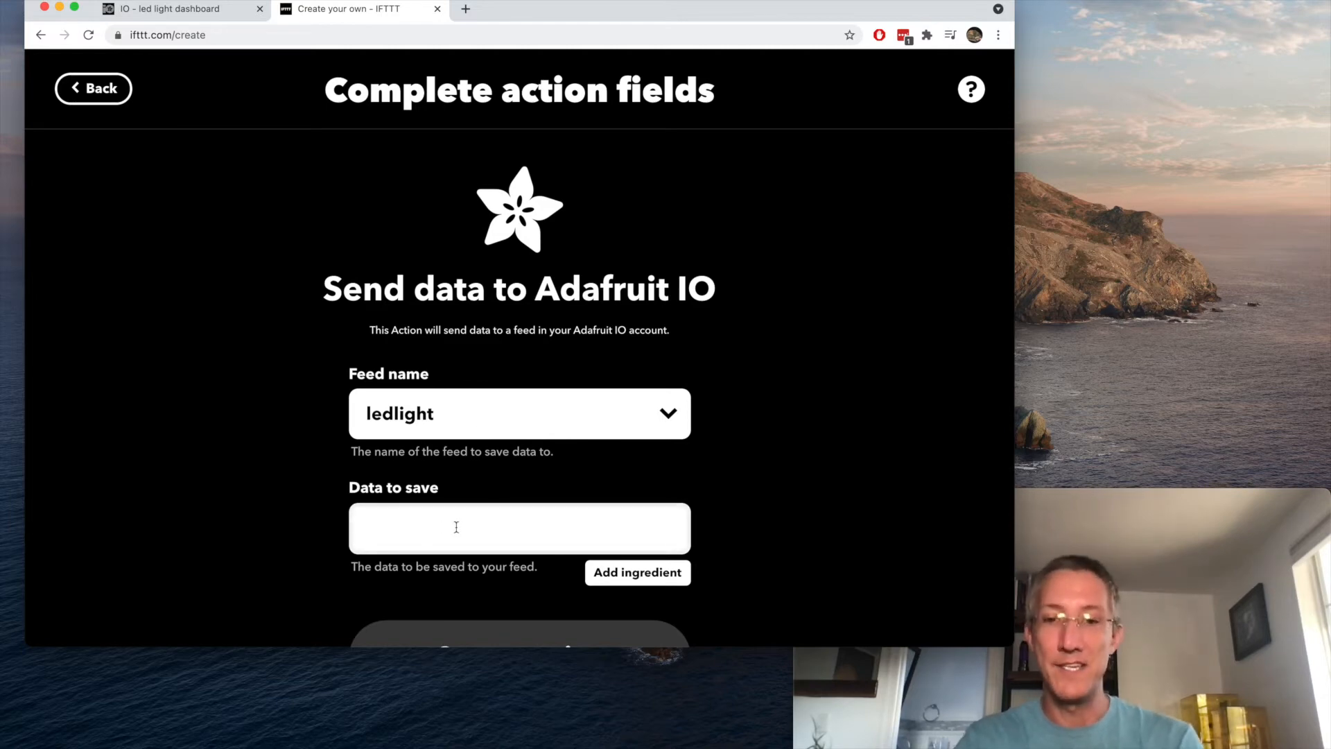
{"action": "type", "text": "ON"}
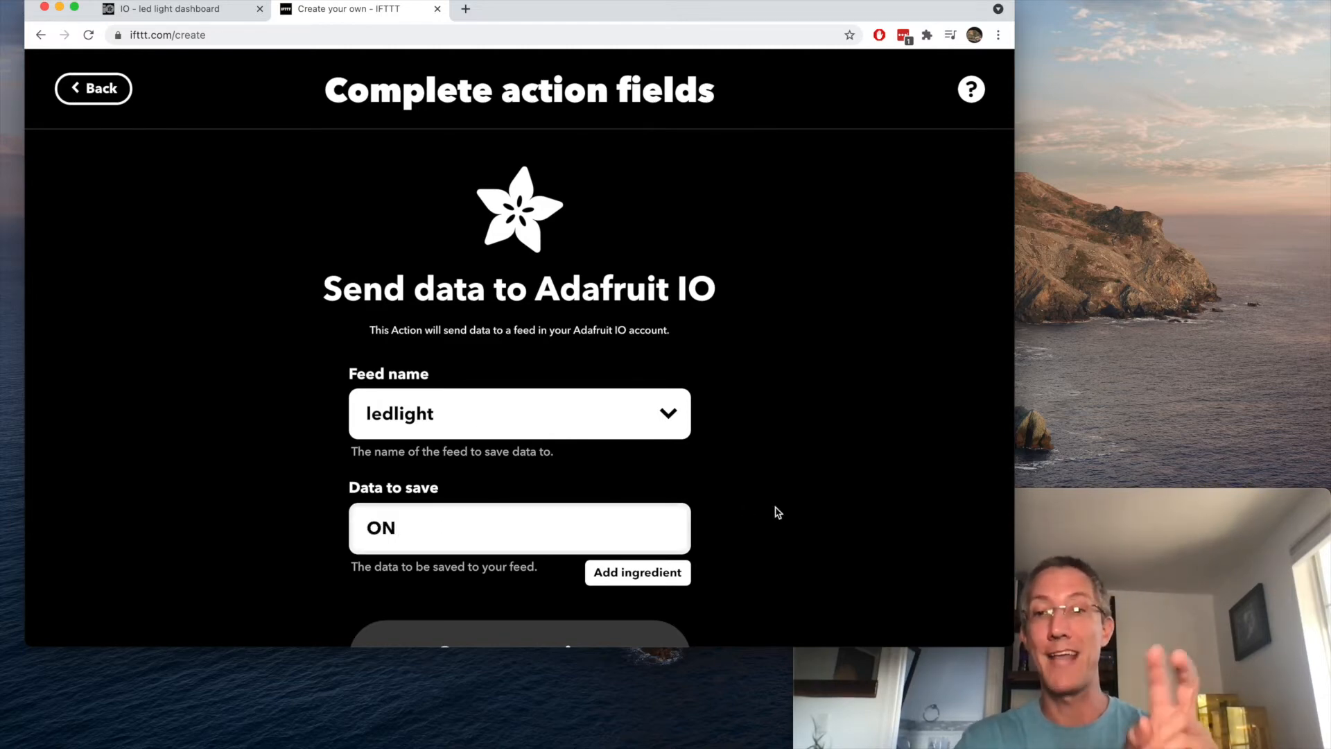
{"action": "left_click", "coordinate": [519, 595]}
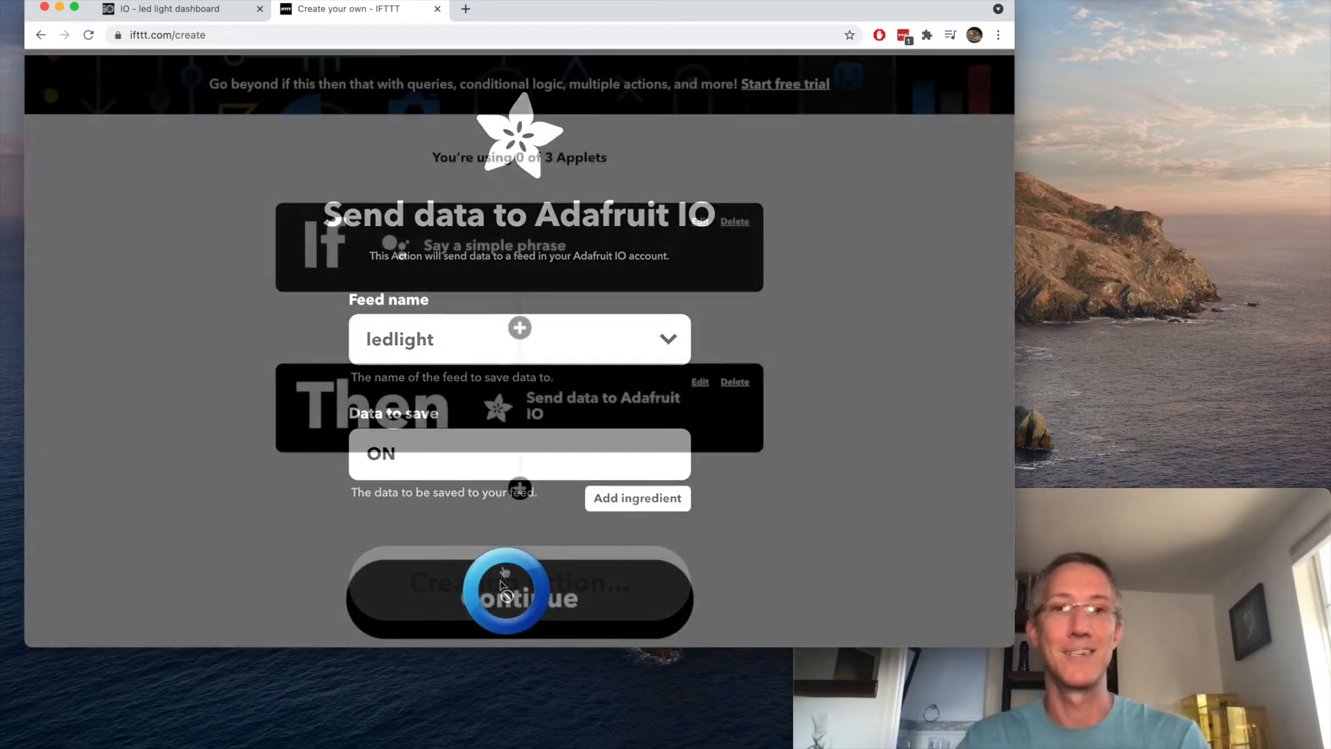
Continue through review and finish the 'fish light on' applet
{"action": "left_click", "coordinate": [518, 592]}
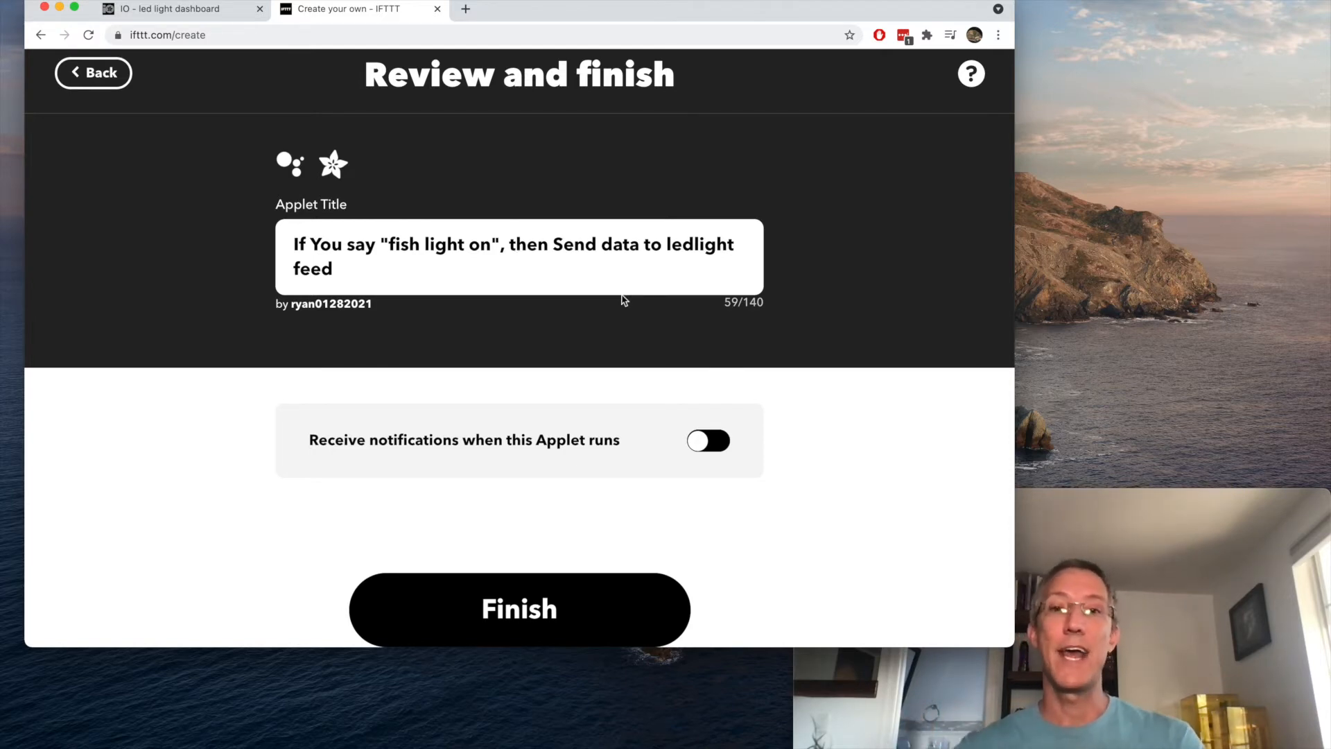
{"action": "left_click", "coordinate": [518, 608]}
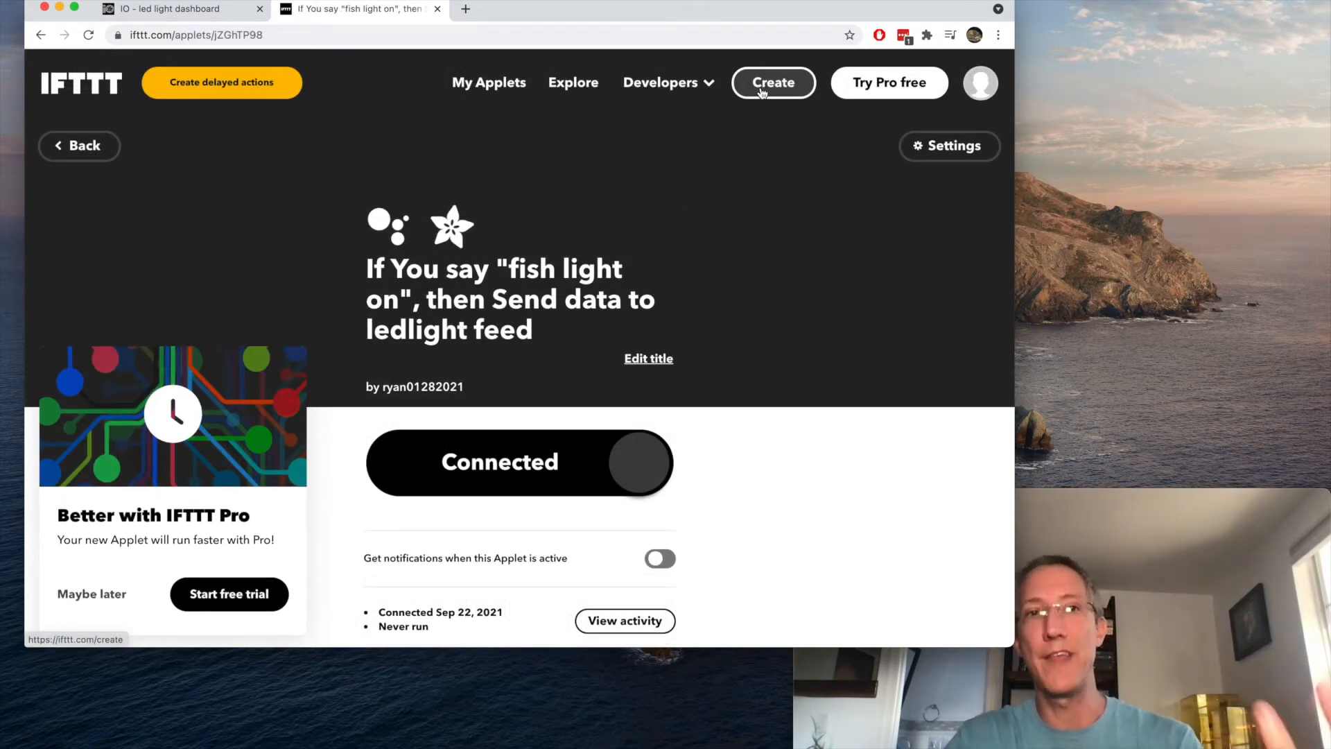
Create a second applet's Google Assistant simple-phrase trigger for 'fish light off'
{"action": "left_click", "coordinate": [773, 82]}
{"action": "type", "text": "goo"}
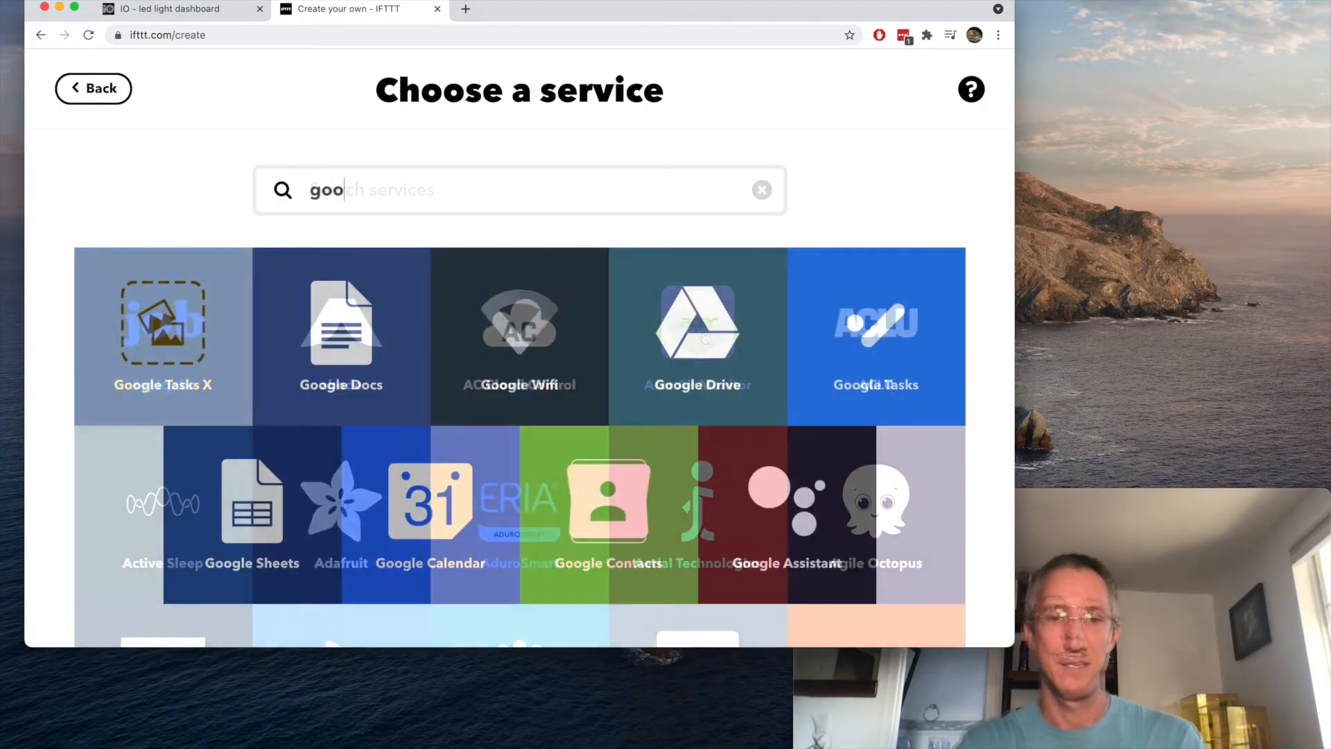
{"action": "left_click", "coordinate": [786, 497]}
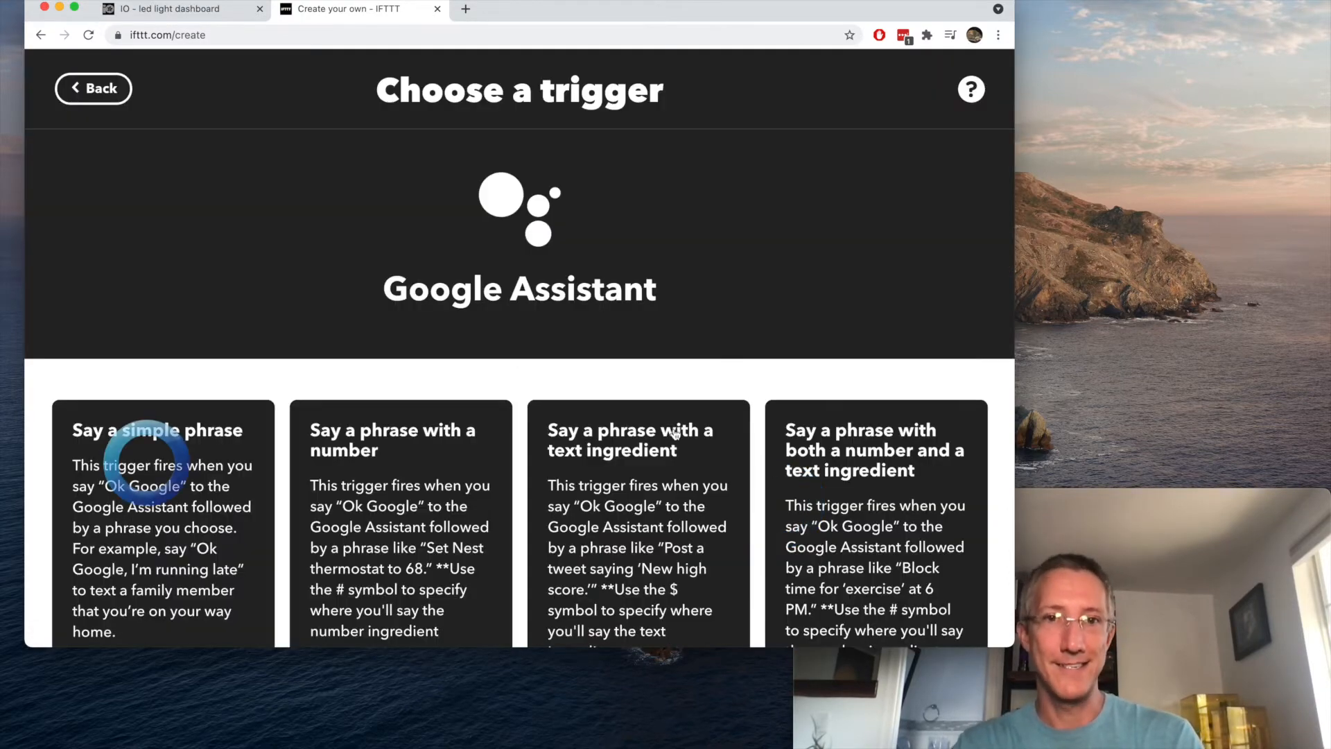
{"action": "left_click", "coordinate": [157, 430]}
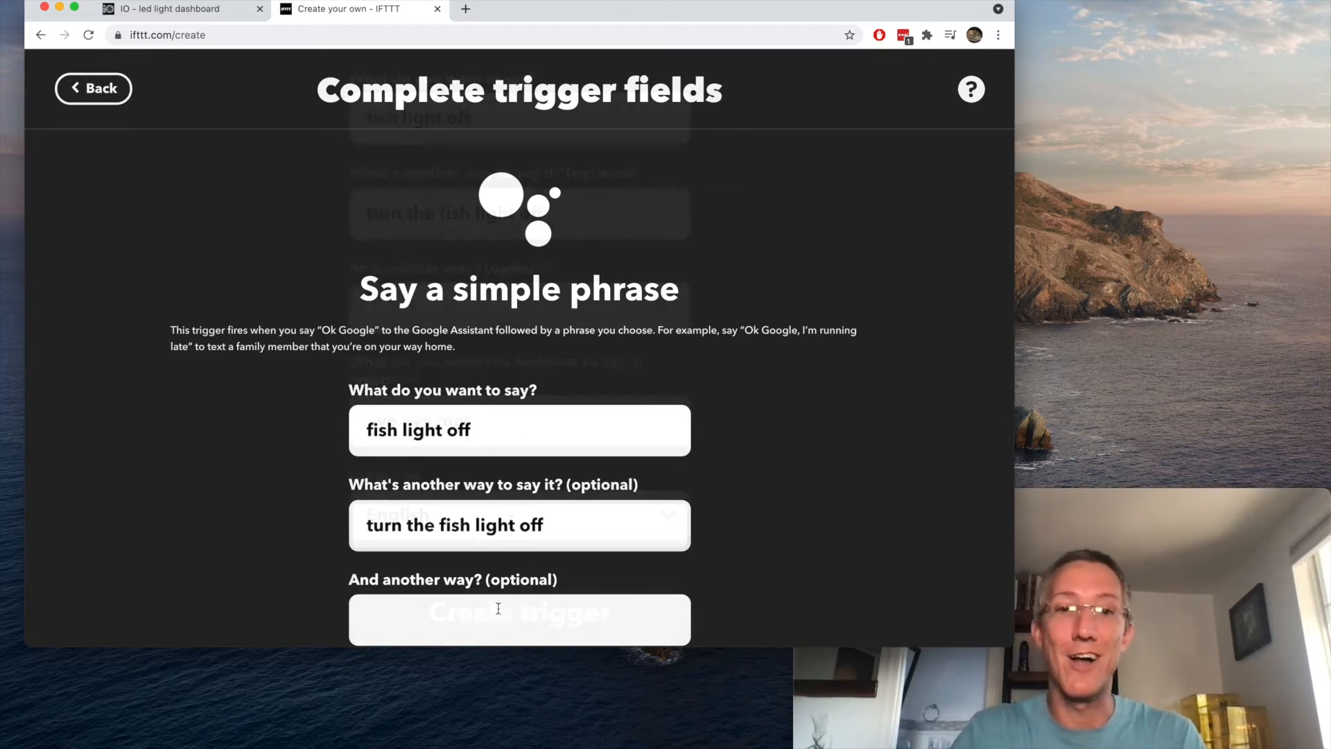
{"action": "scroll", "scroll_direction": "down", "scroll_amount": 3}
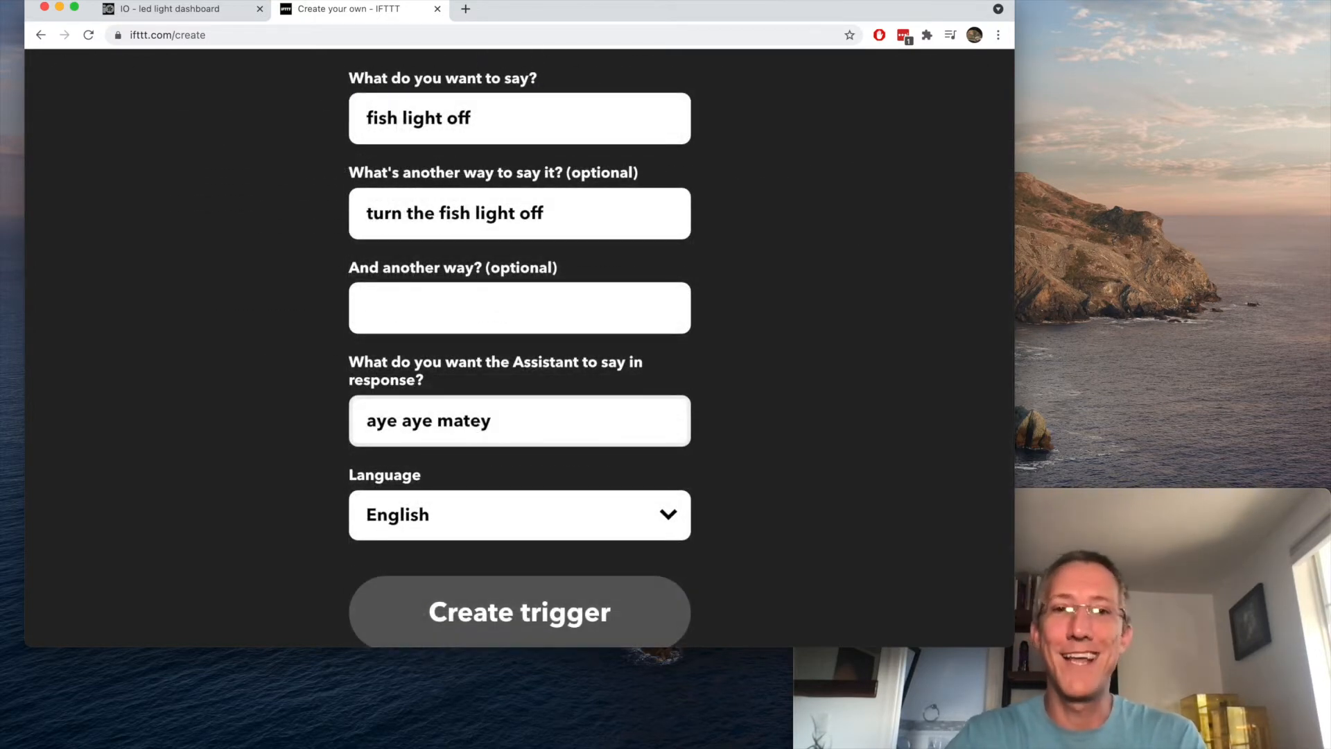
{"action": "left_click", "coordinate": [518, 611]}
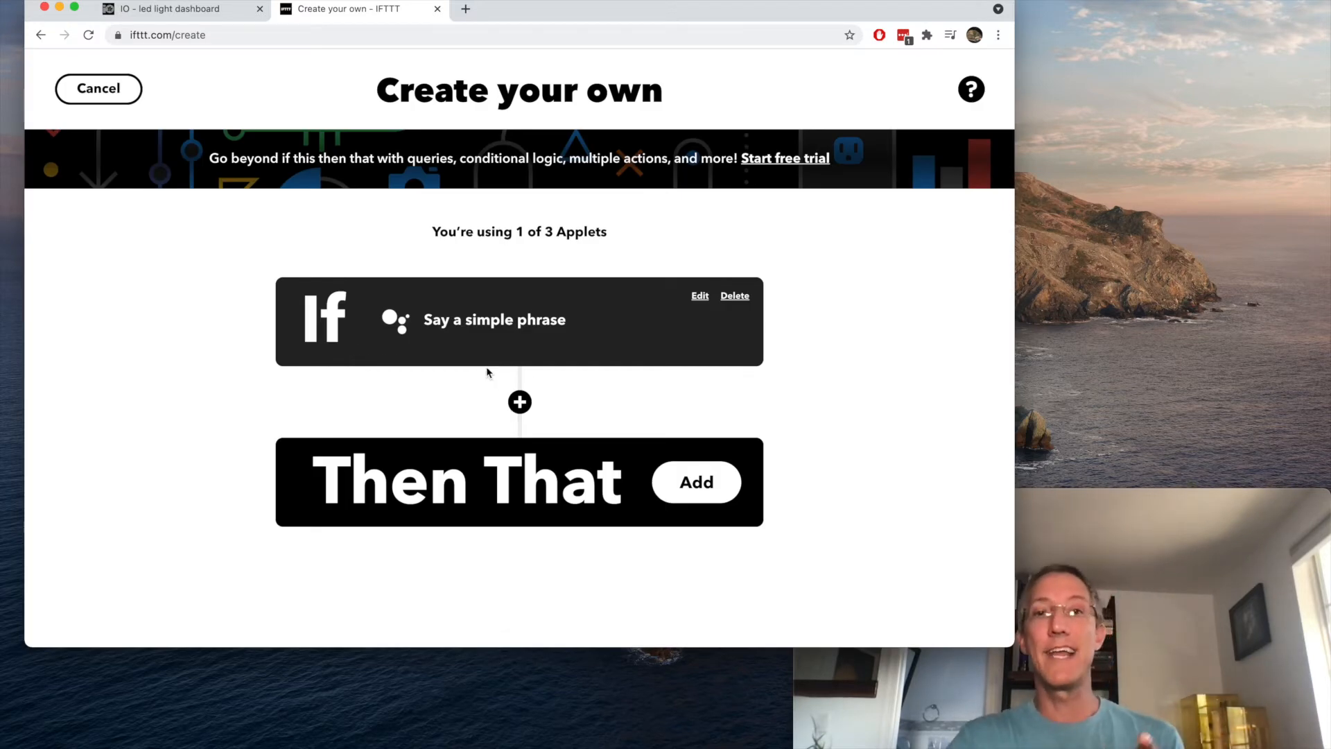
Add an Adafruit IO action sending OFF to ledlight, then finish the applet
{"action": "left_click", "coordinate": [694, 482]}
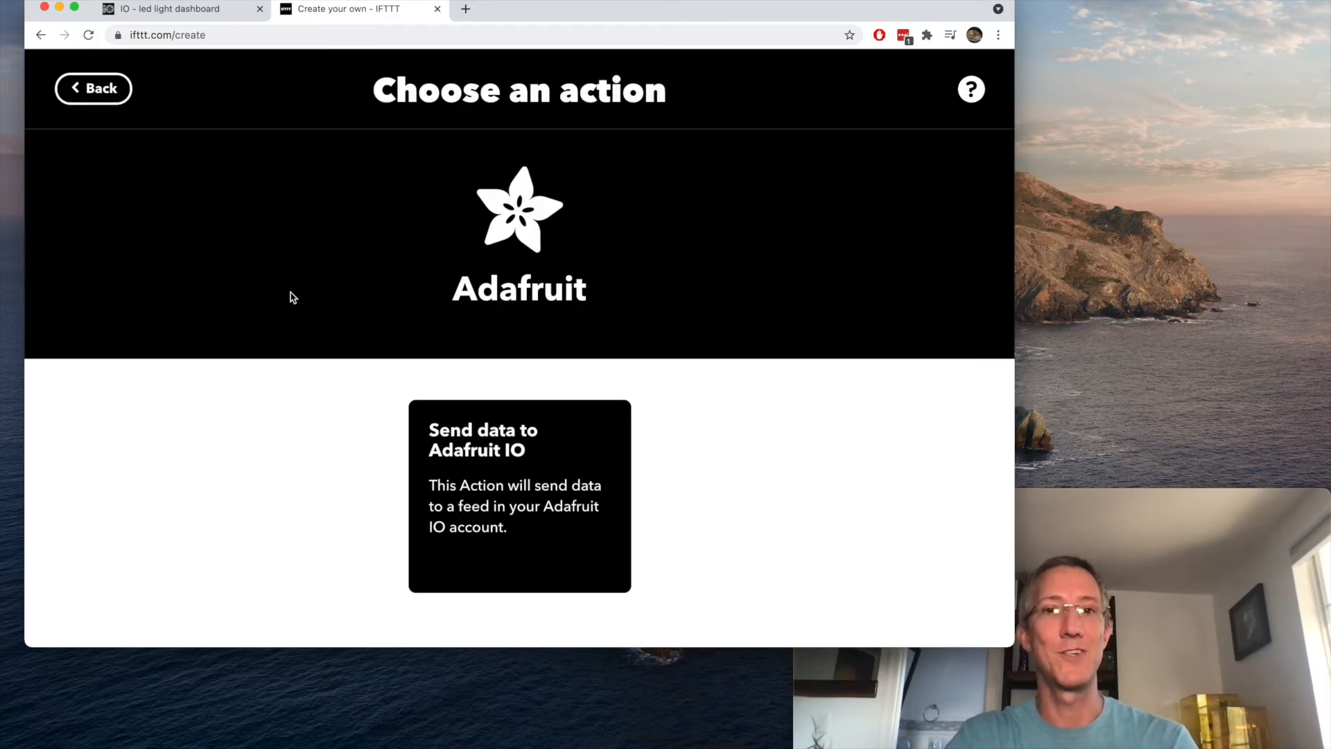
{"action": "left_click", "coordinate": [519, 495]}
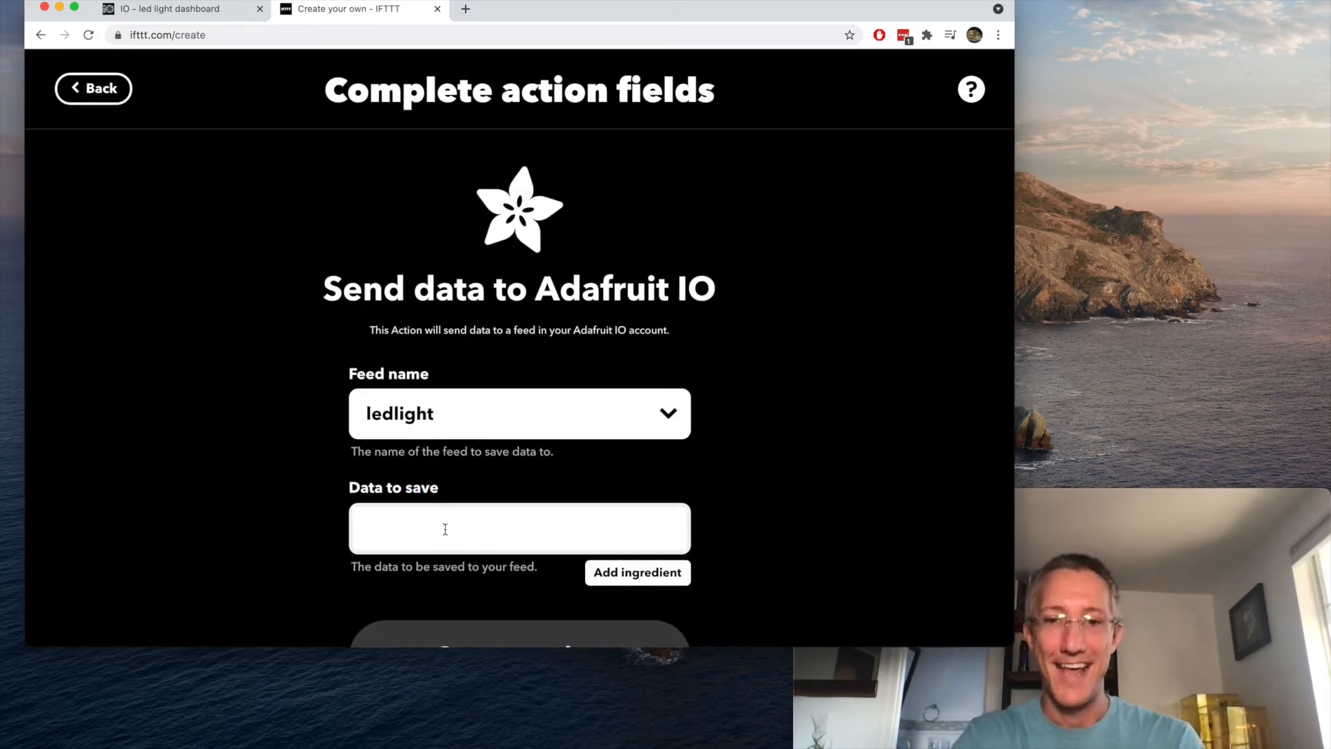
{"action": "type", "text": "OFF"}
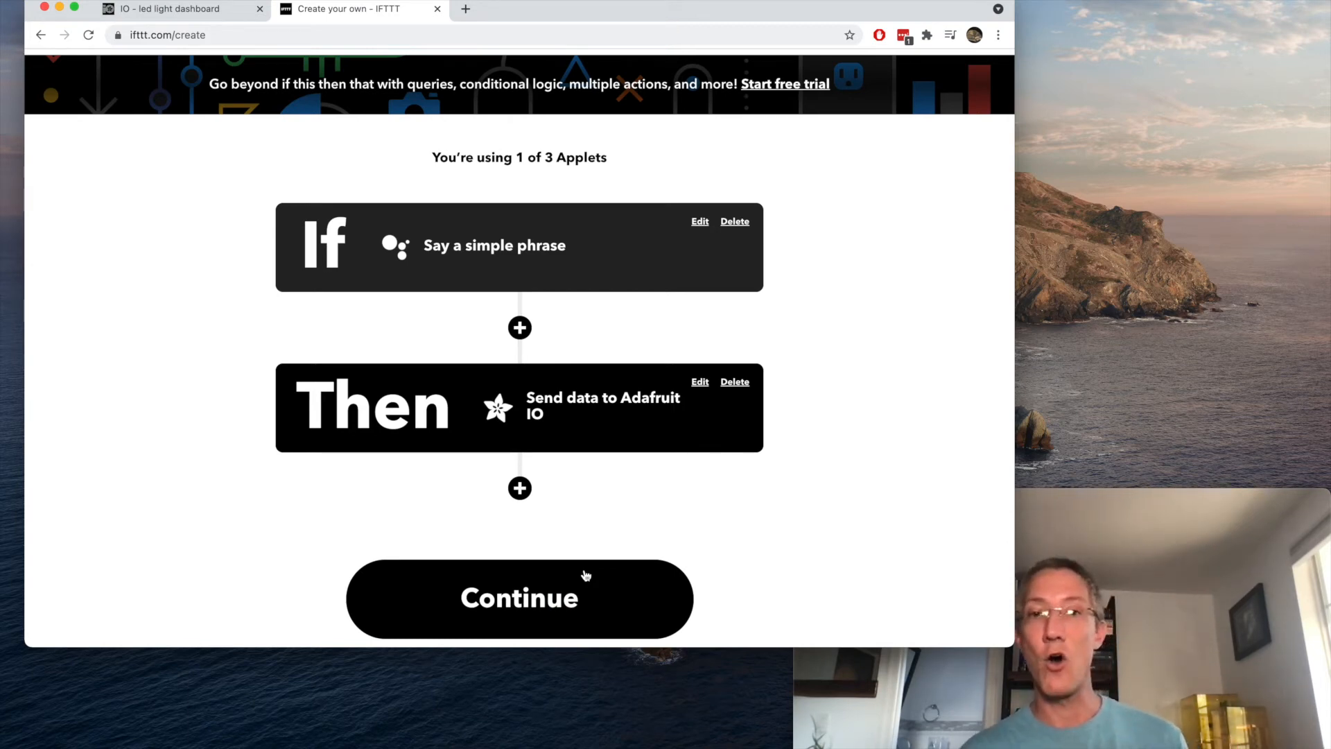
{"action": "left_click", "coordinate": [519, 596]}
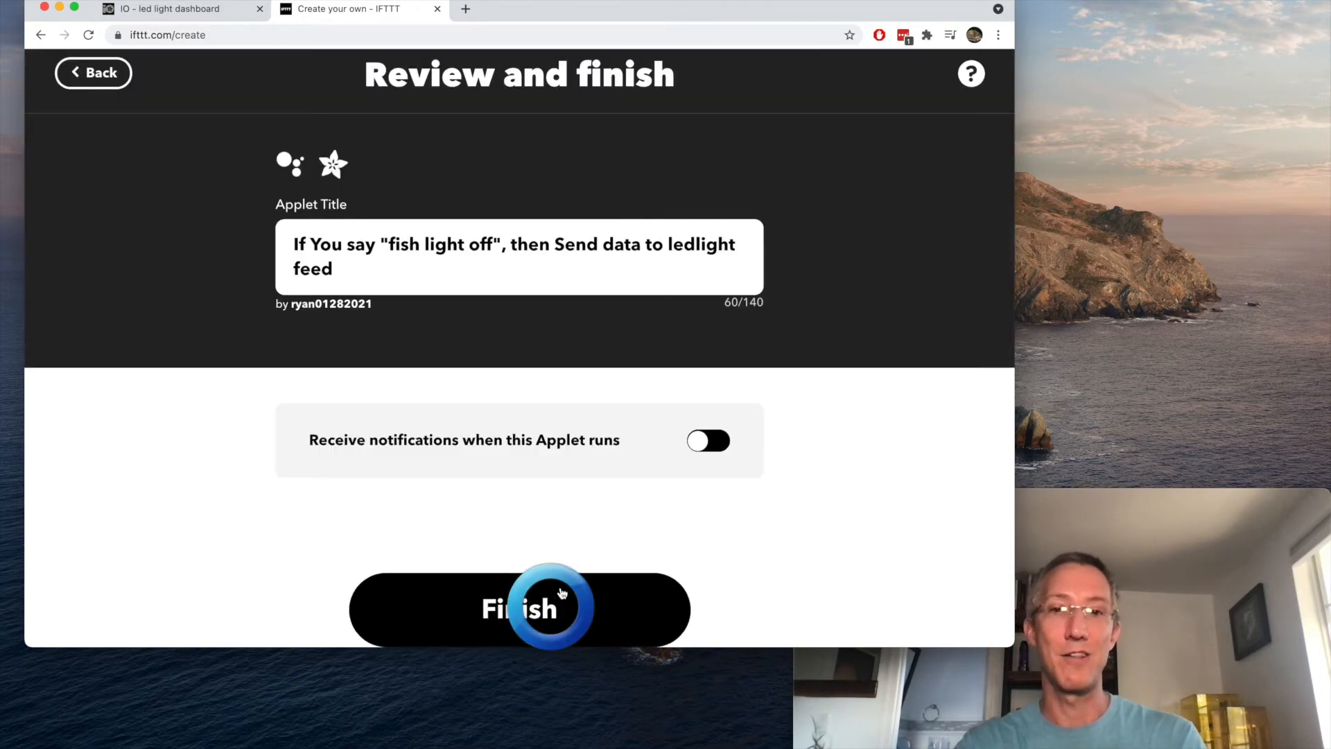
{"action": "left_click", "coordinate": [519, 607]}
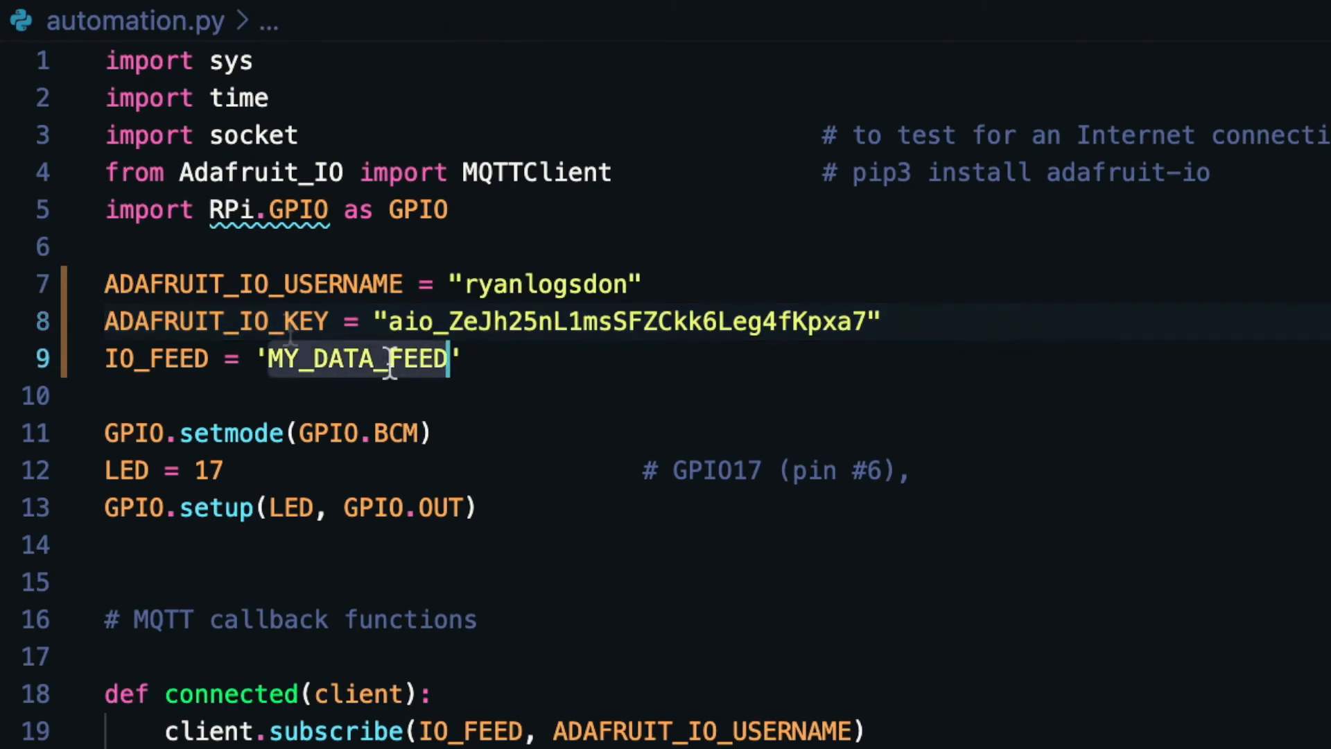
Replace MY_DATA_FEED with the ledlight feed name and review the ON payload check
{"action": "type", "text": "ledlights"}
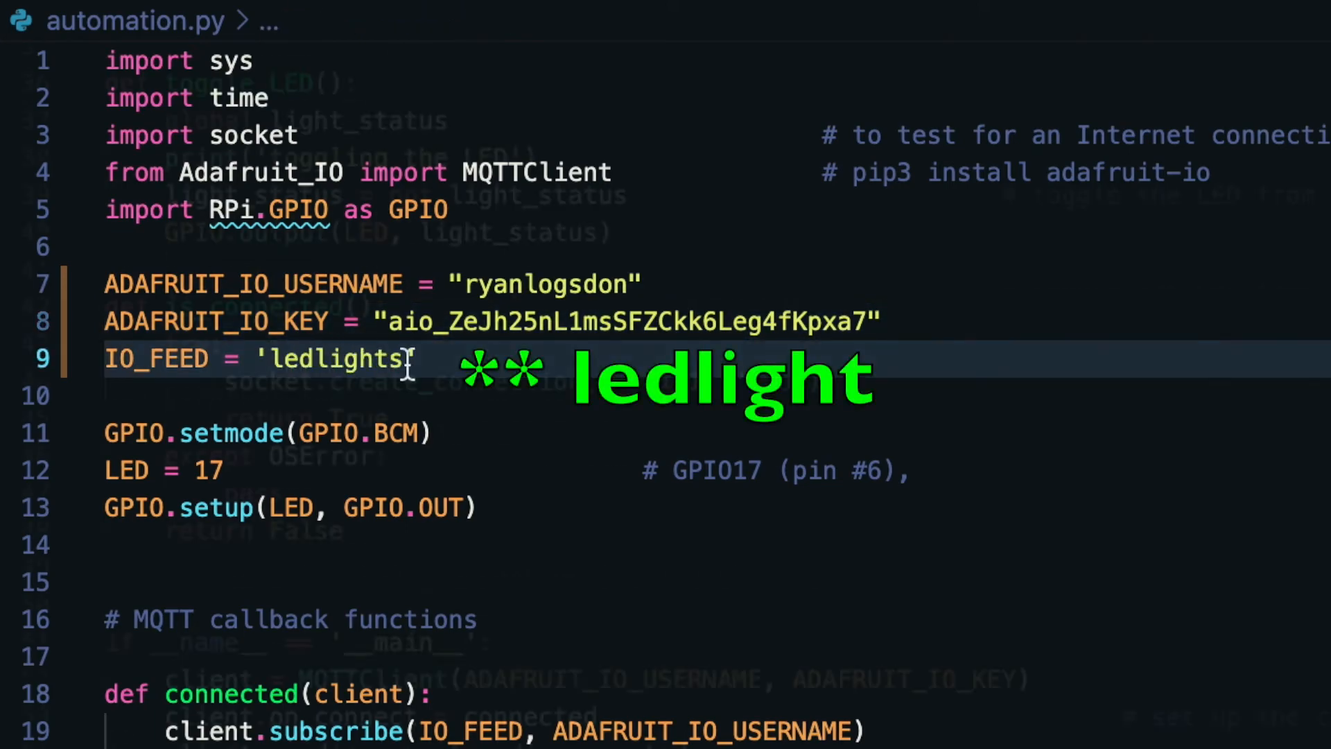
{"action": "scroll", "scroll_direction": "down", "scroll_amount": 3}
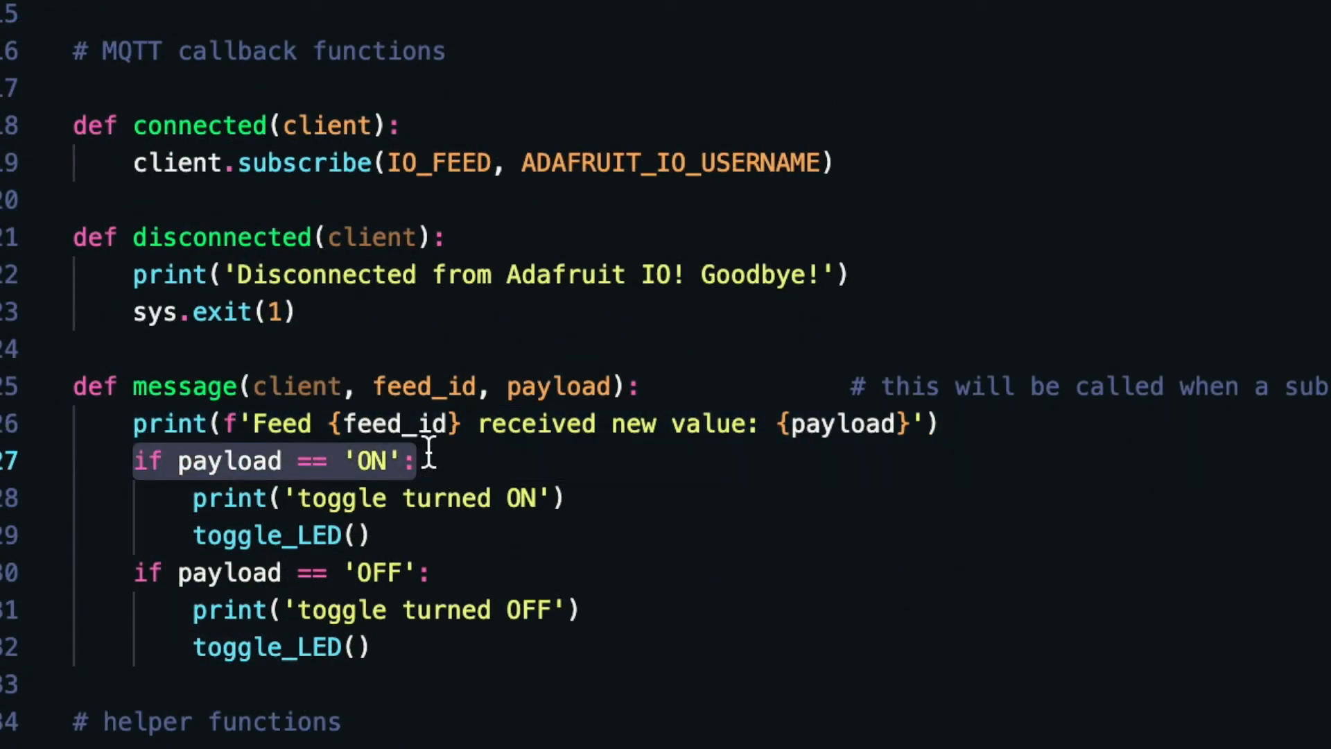
{"action": "left_click", "coordinate": [157, 571]}
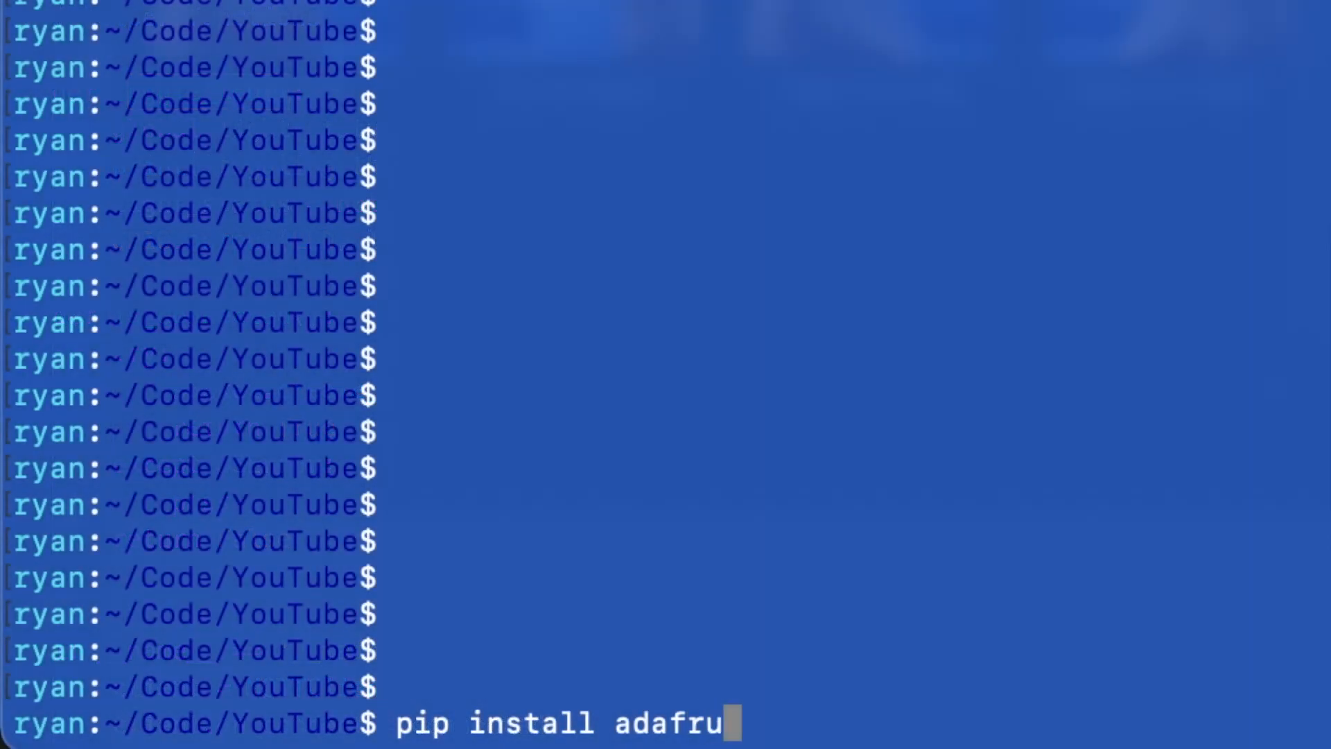
Run pip install adafruit-io, then python automation.py in the terminal
{"action": "type", "text": "it-io"}
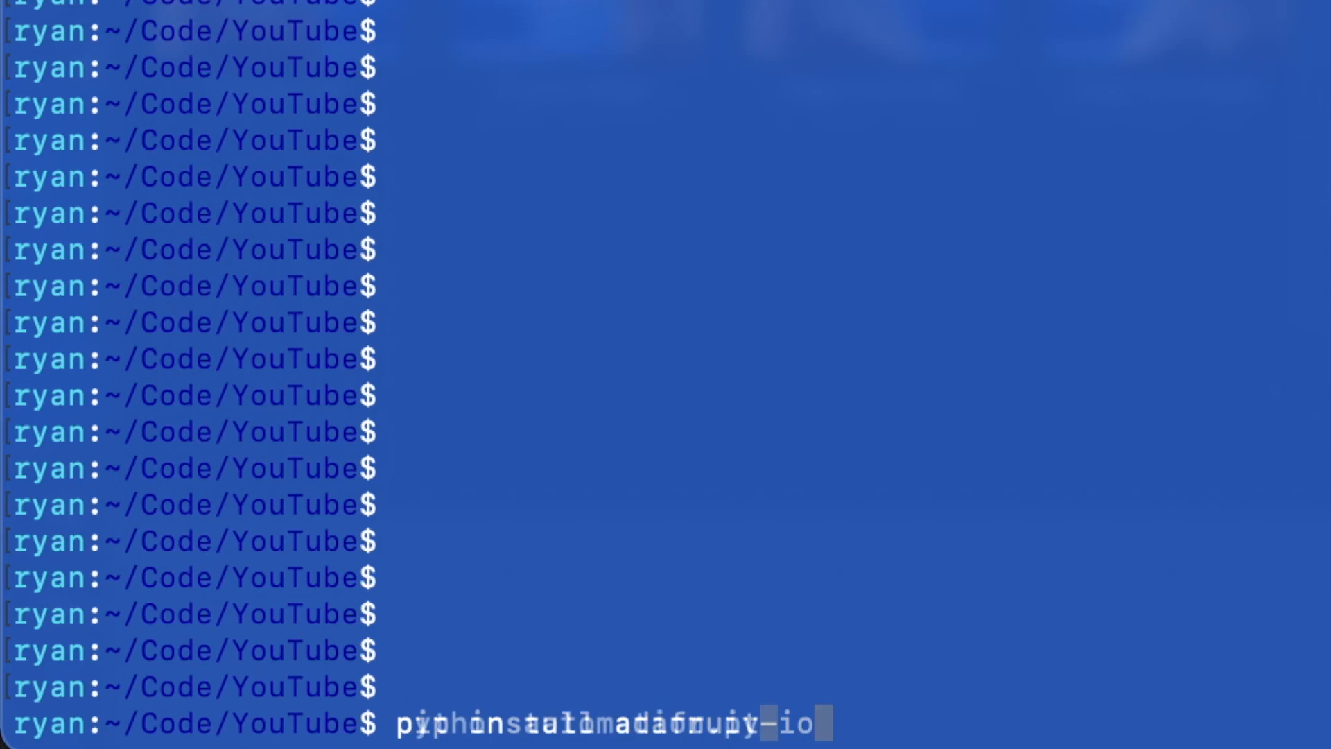
{"action": "type", "text": "python automation.py"}
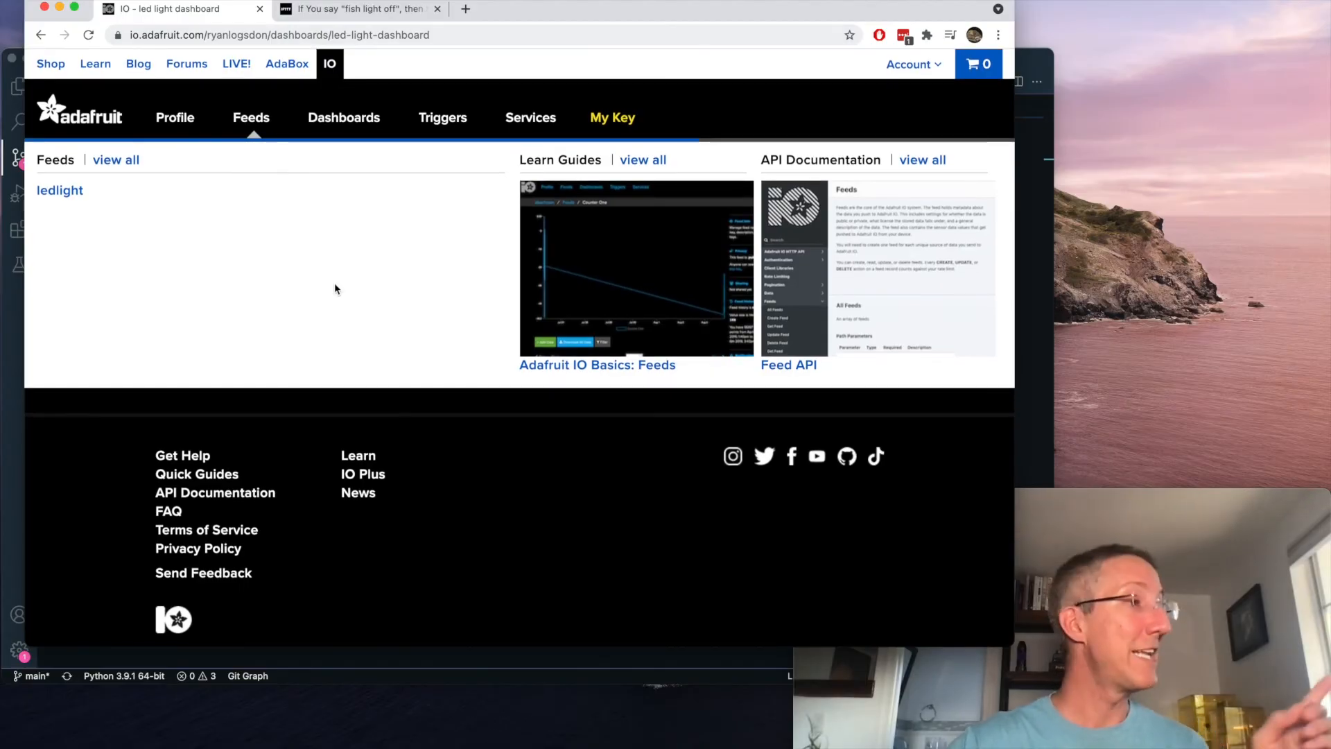
Reopen the led light dashboard from the Dashboards list to see its toggle
{"action": "left_click", "coordinate": [344, 116]}
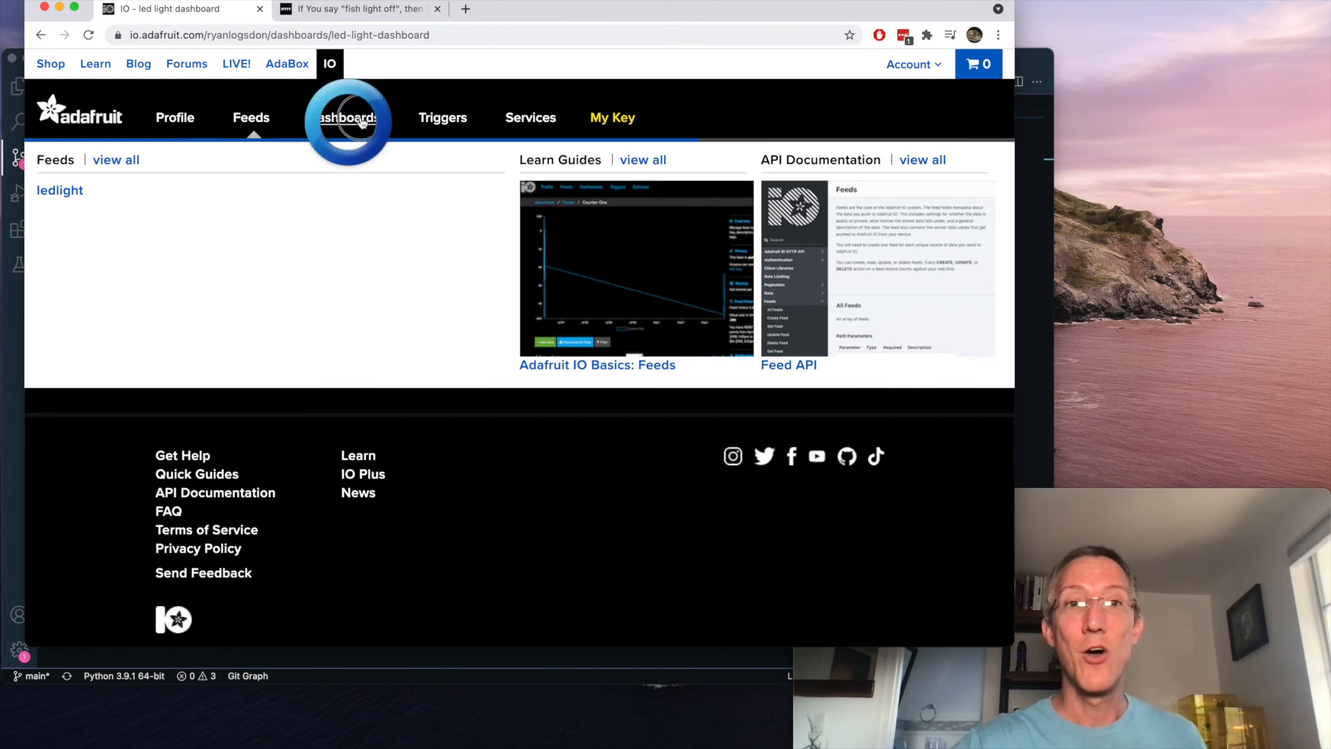
{"action": "left_click", "coordinate": [343, 116]}
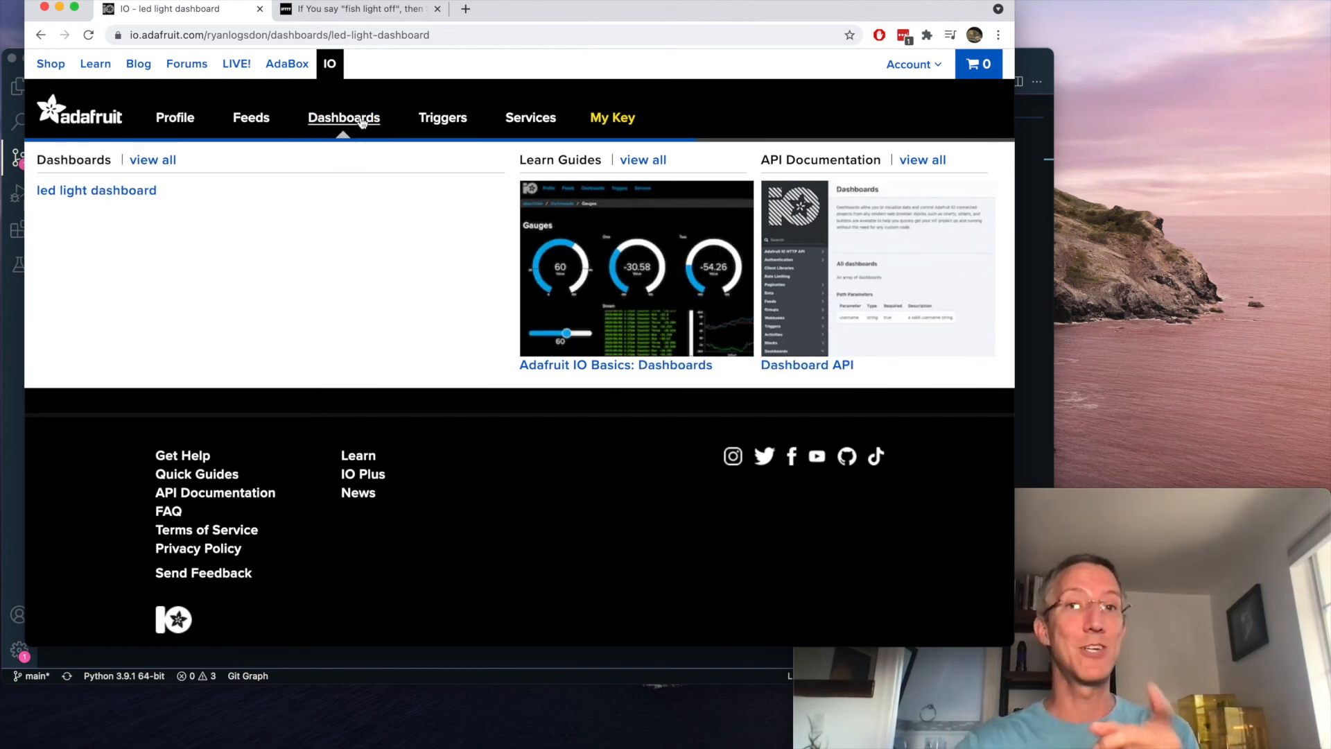
{"action": "left_click", "coordinate": [96, 190]}
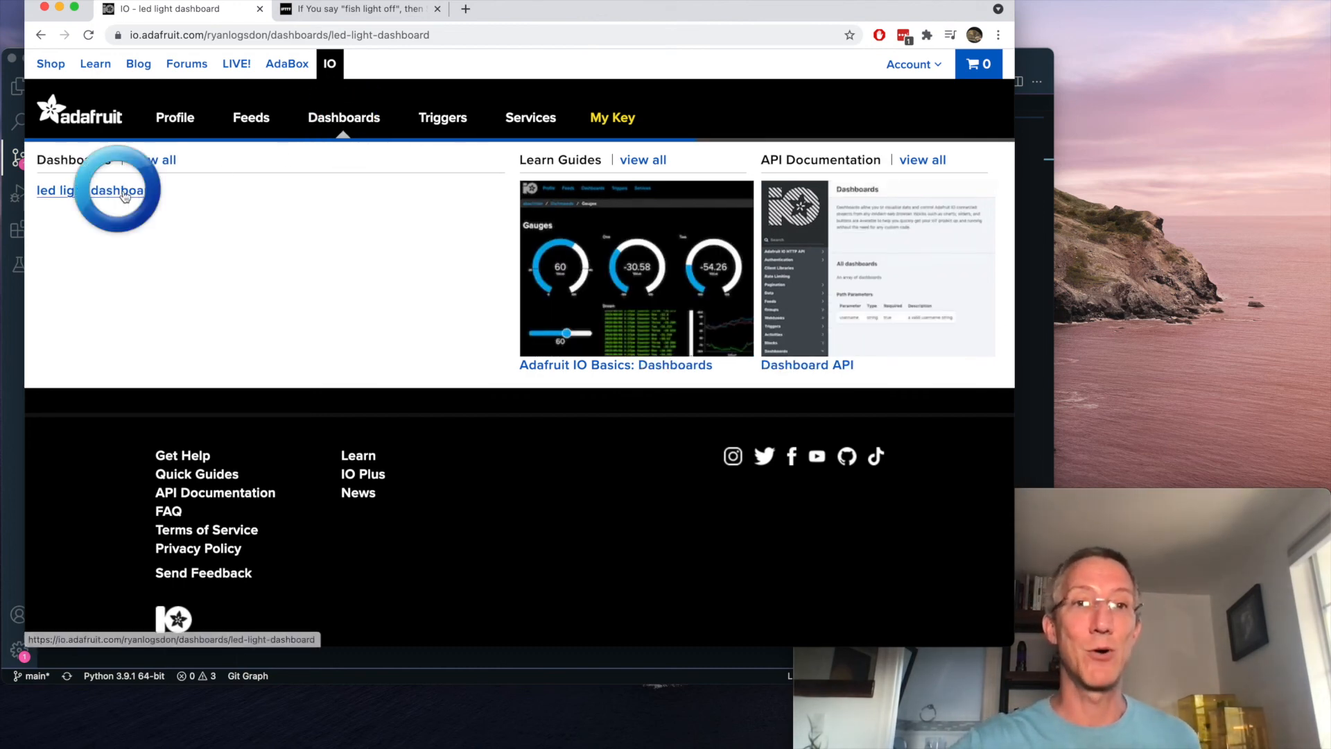
{"action": "left_click", "coordinate": [116, 190]}
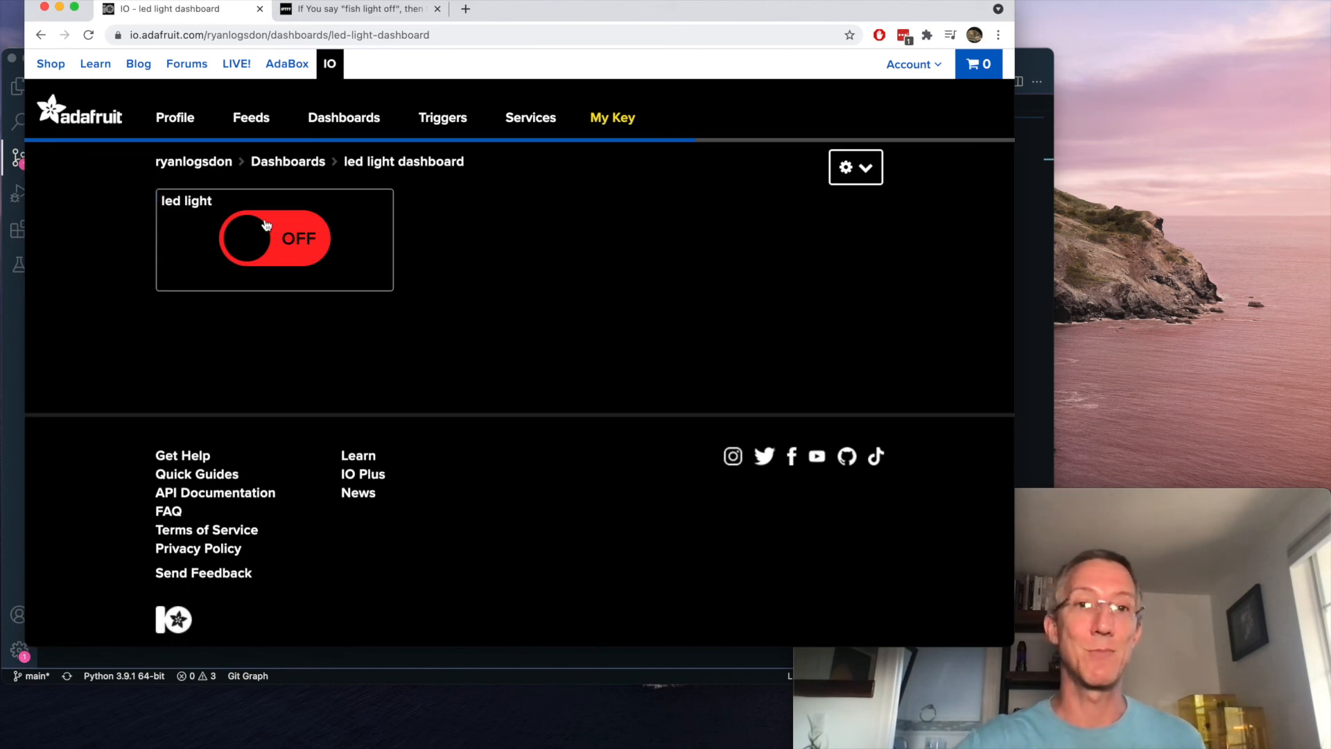
Flip the led light dashboard toggle ON, OFF, ON and OFF again, leaving it OFF
{"action": "left_click", "coordinate": [274, 237]}
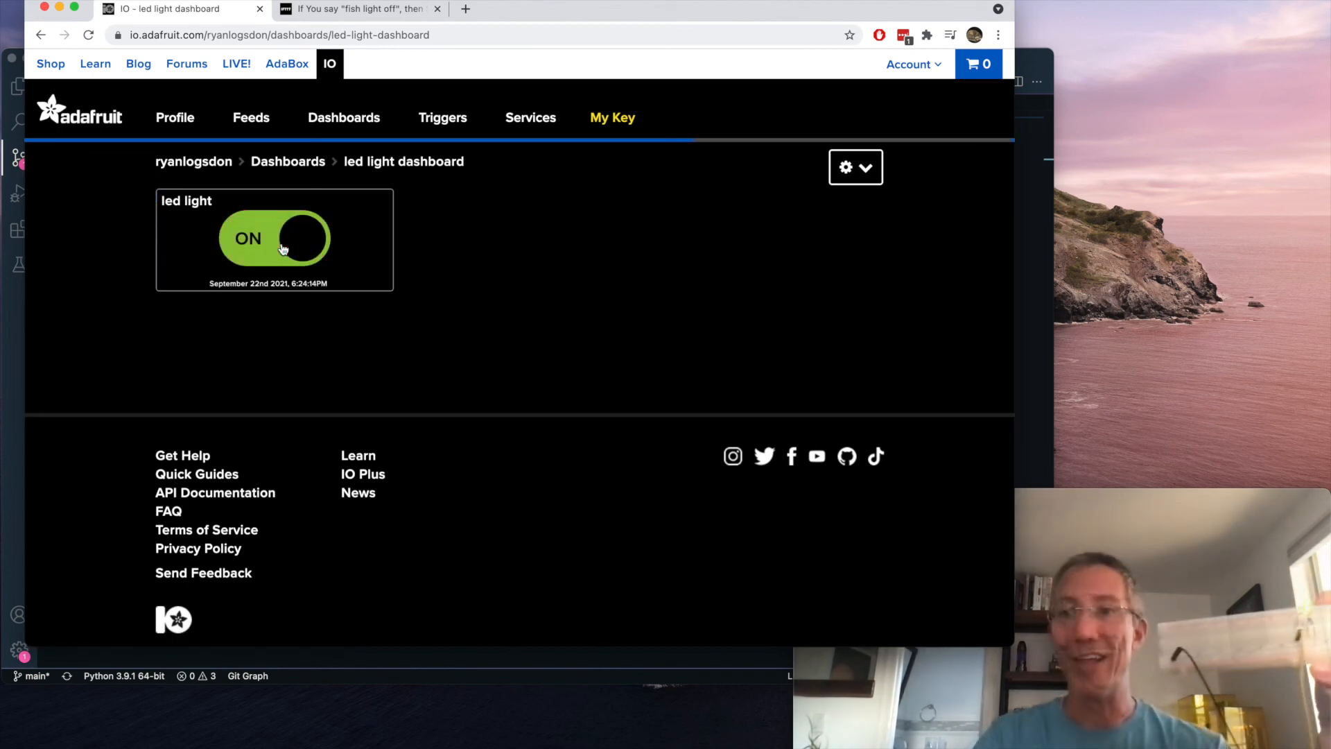
{"action": "left_click", "coordinate": [274, 239]}
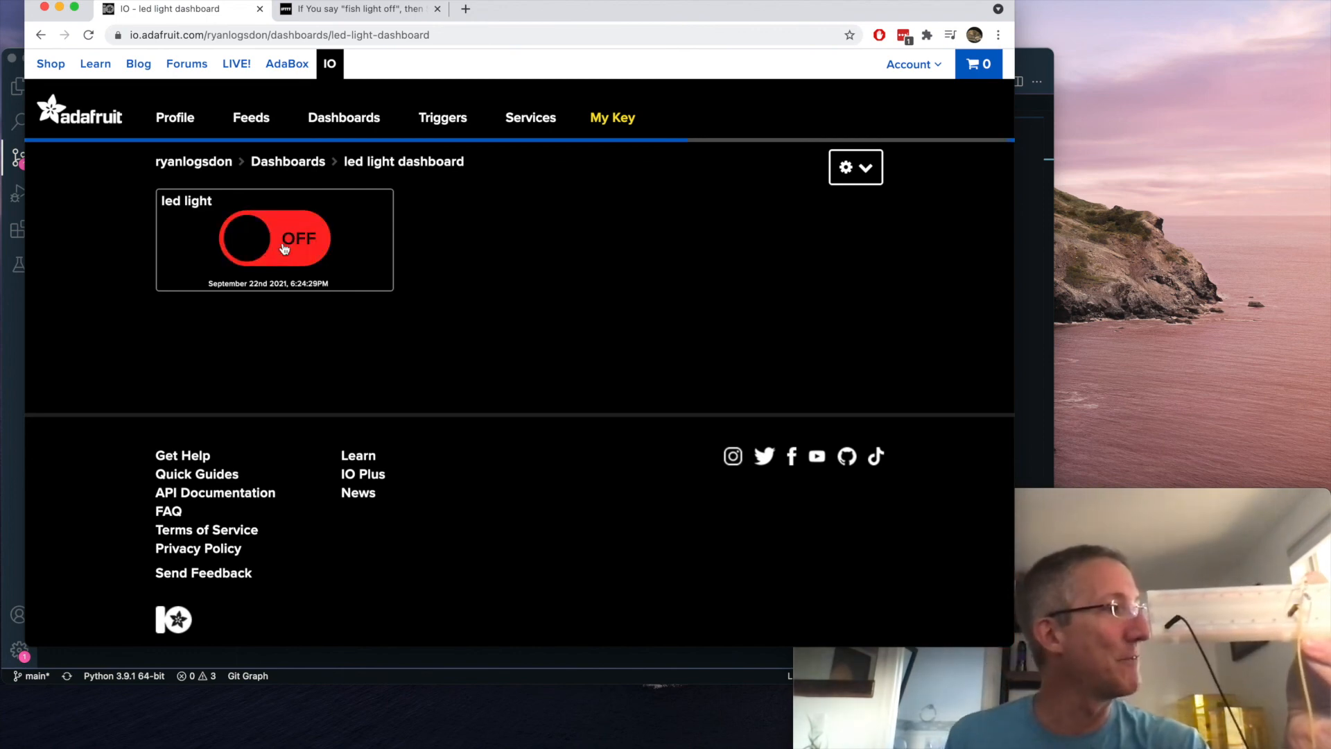
{"action": "left_click", "coordinate": [274, 238]}
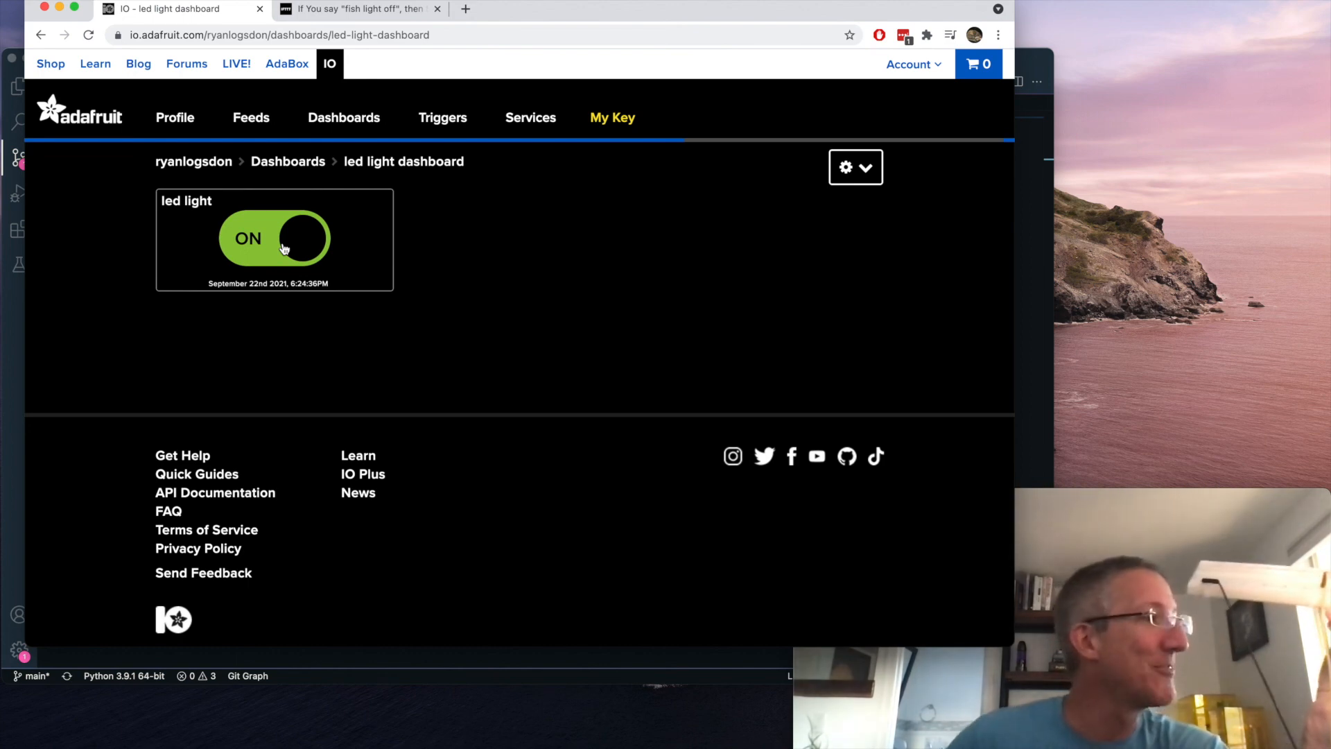
{"action": "left_click", "coordinate": [273, 239]}
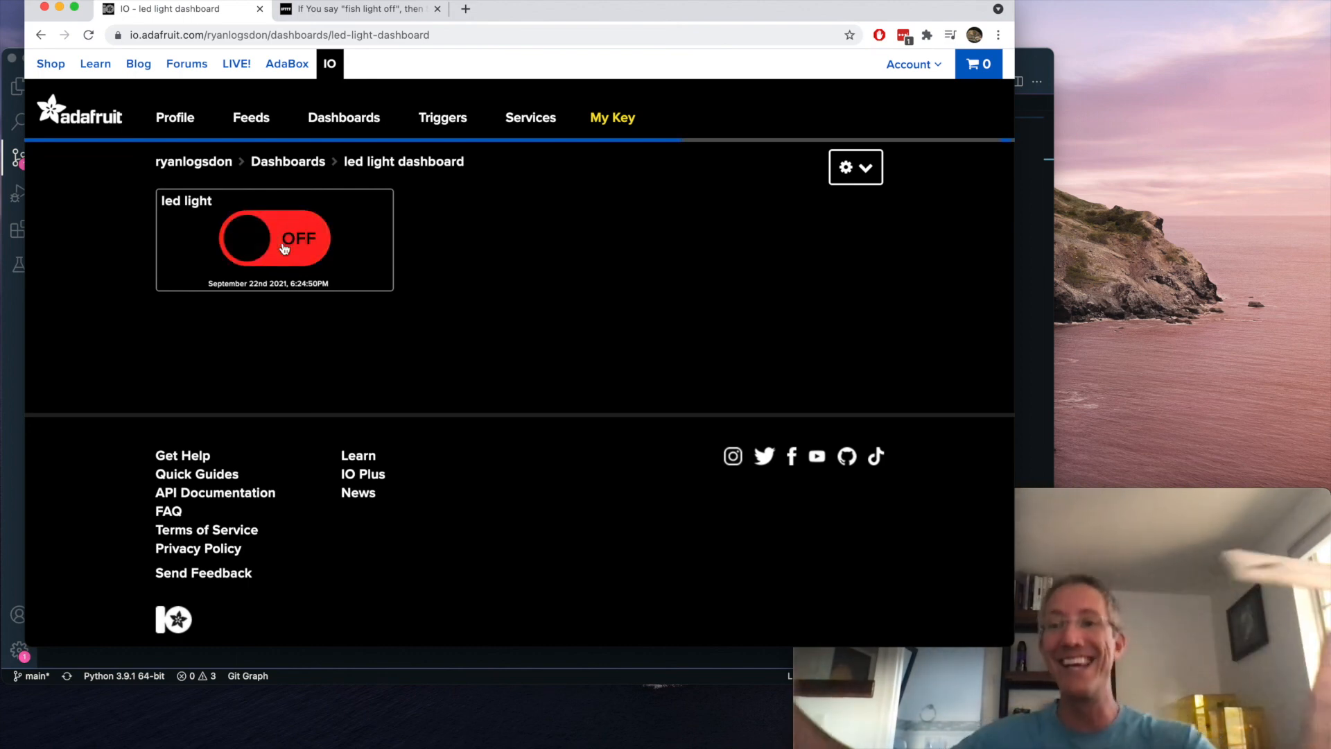